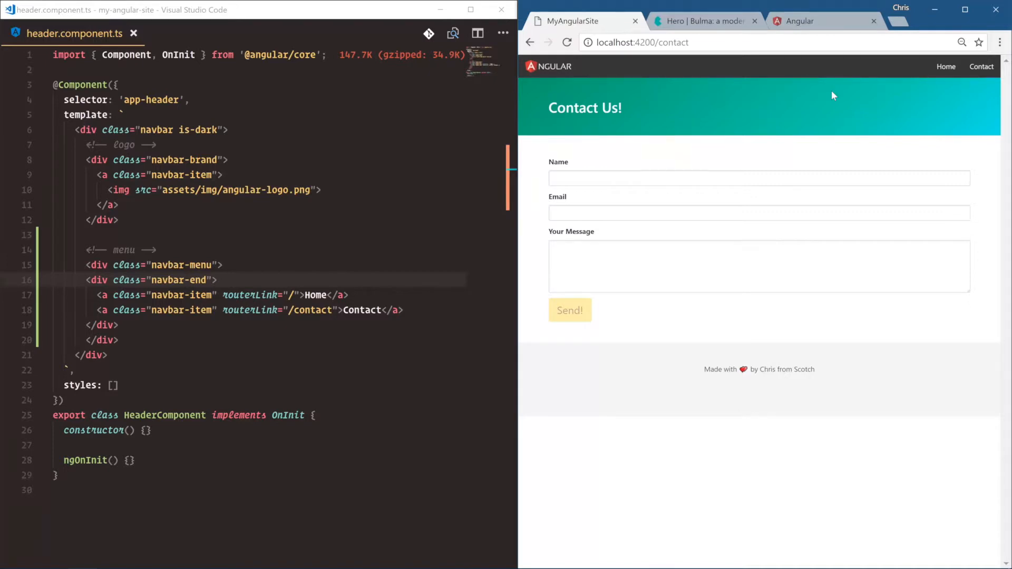
- Add a Users navbar link to "/users", then test it in Chrome and find the cannot-match-routes console error
{"action": "type", "text": "<a class=\"navbar-item\" routerLink=\"/contact\">Contact</a>"}
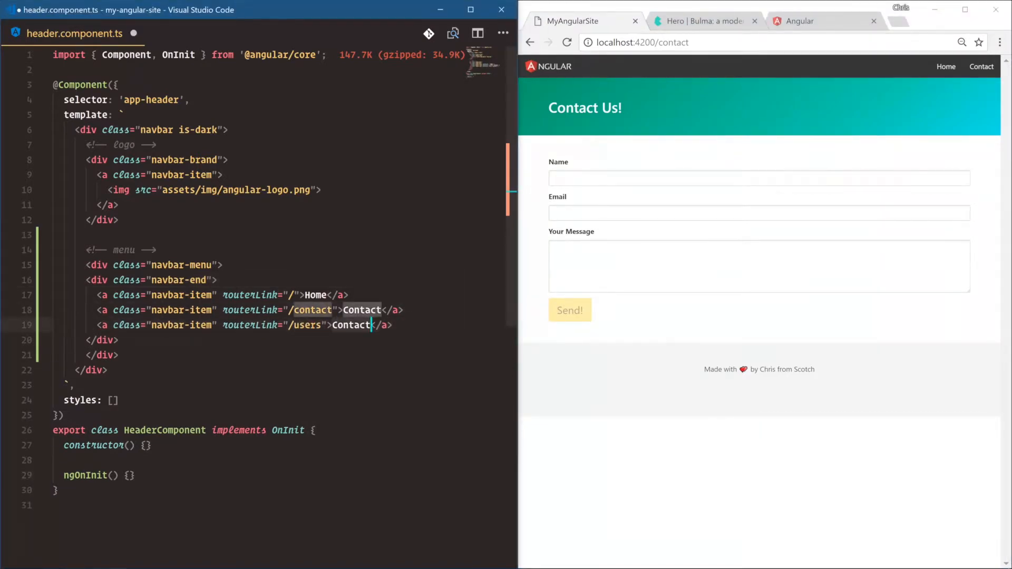
{"action": "type", "text": "Users"}
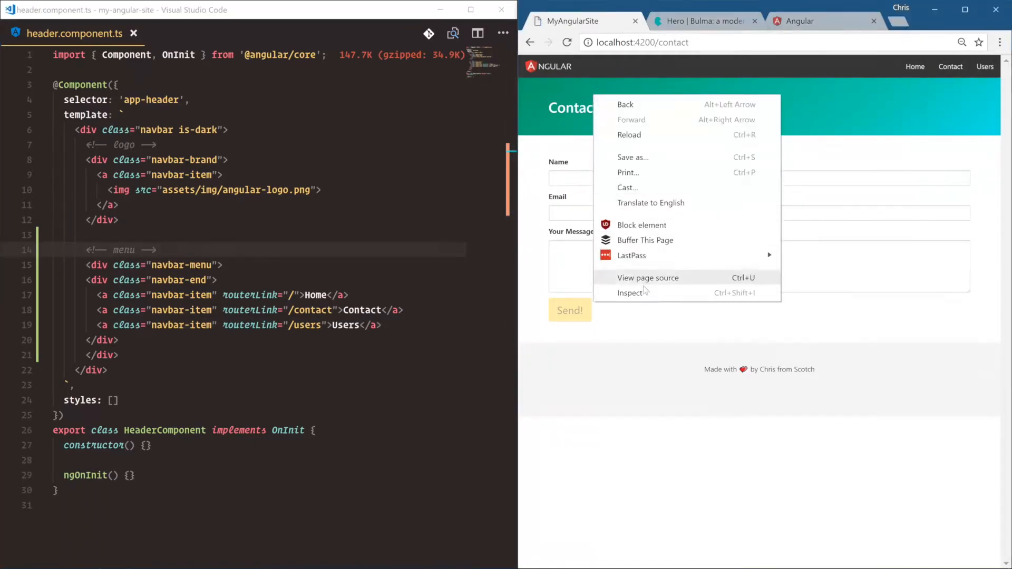
{"action": "left_click", "coordinate": [631, 292]}
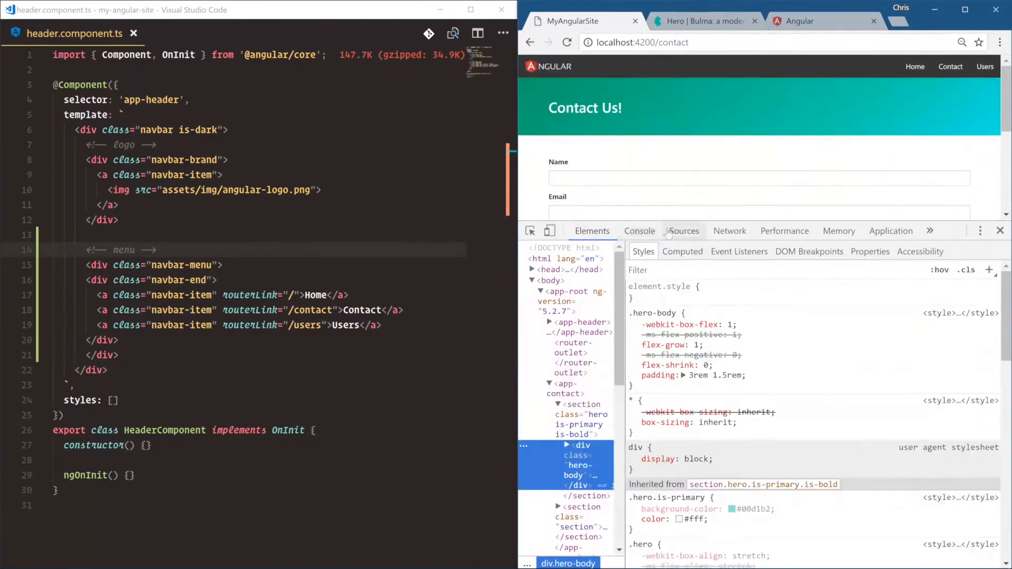
{"action": "left_click", "coordinate": [639, 231]}
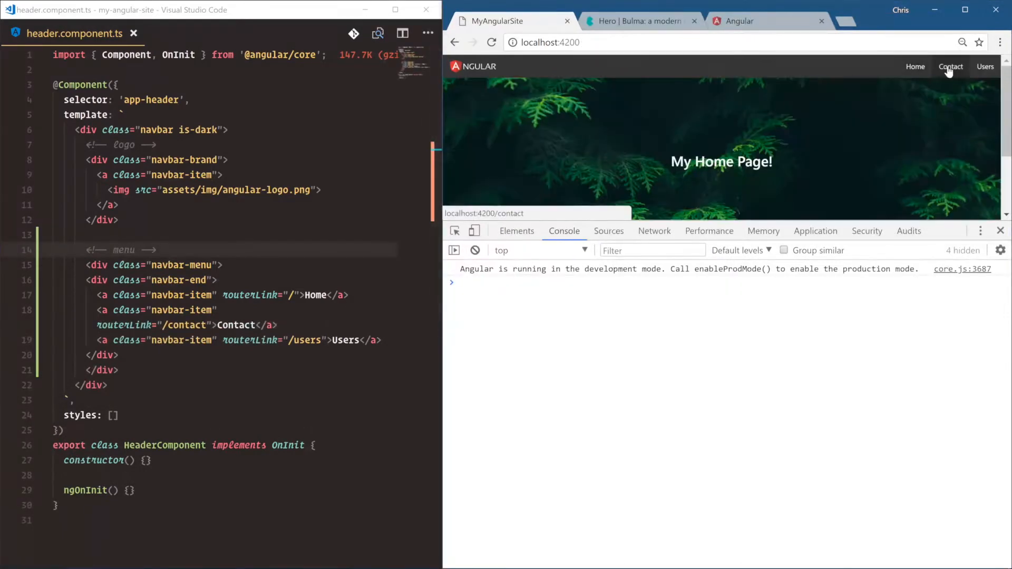
{"action": "left_click", "coordinate": [949, 66]}
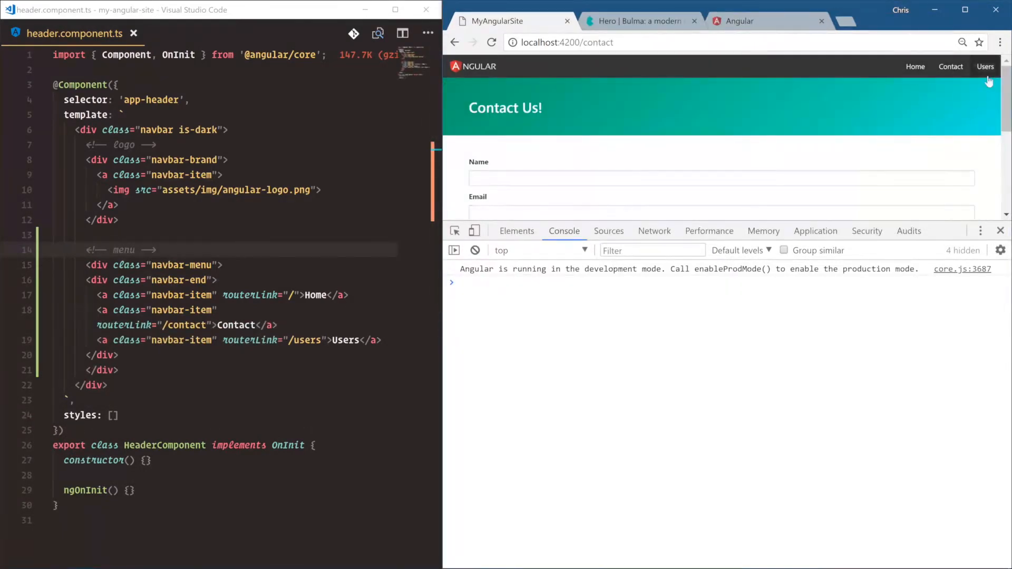
{"action": "left_click", "coordinate": [984, 67]}
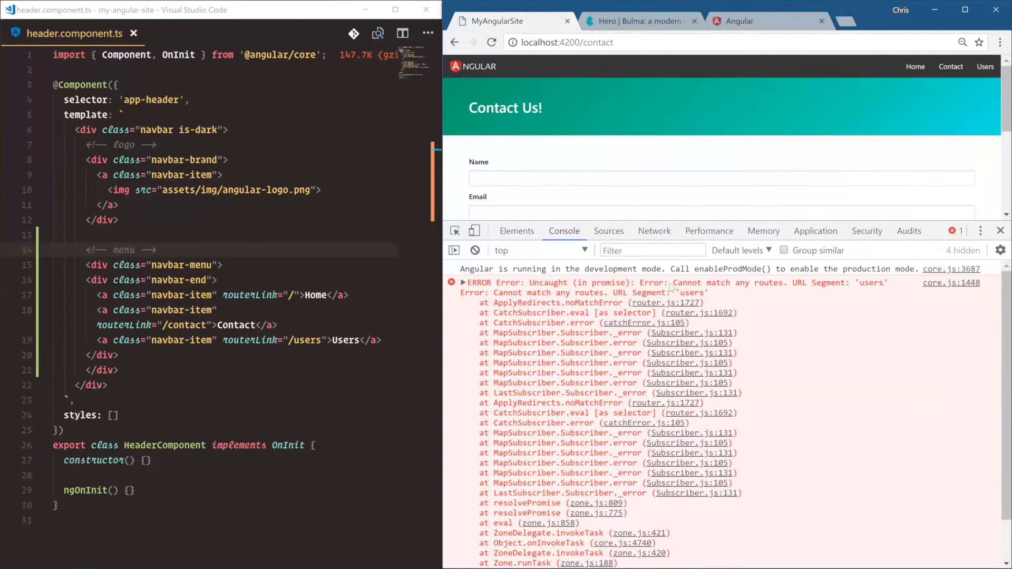
{"action": "left_click_drag", "start_coordinate": [673, 282], "coordinate": [707, 292]}
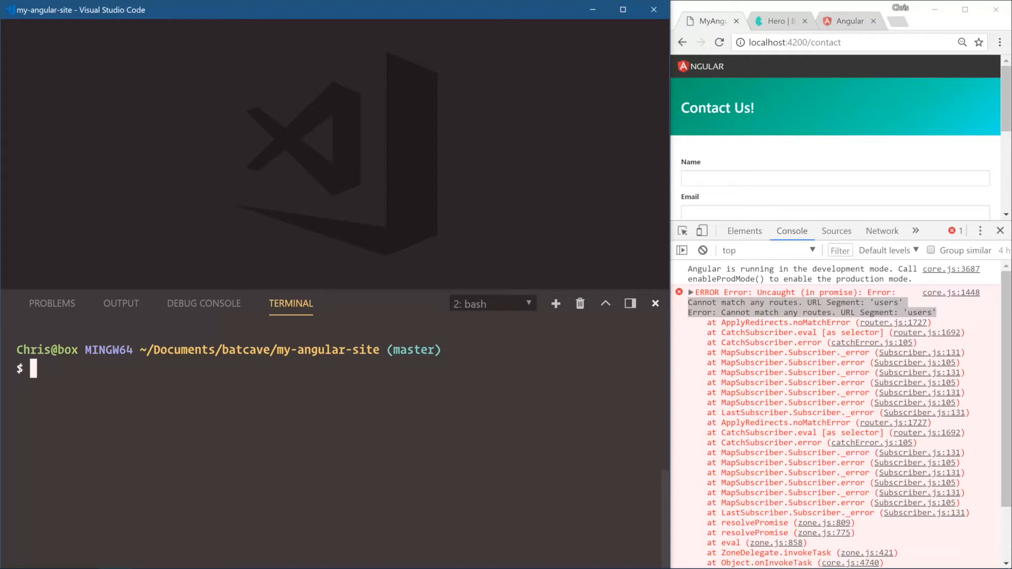
- Generate a users module with ng g module users, then delete the generated users folder
{"action": "type", "text": "ng g module users"}
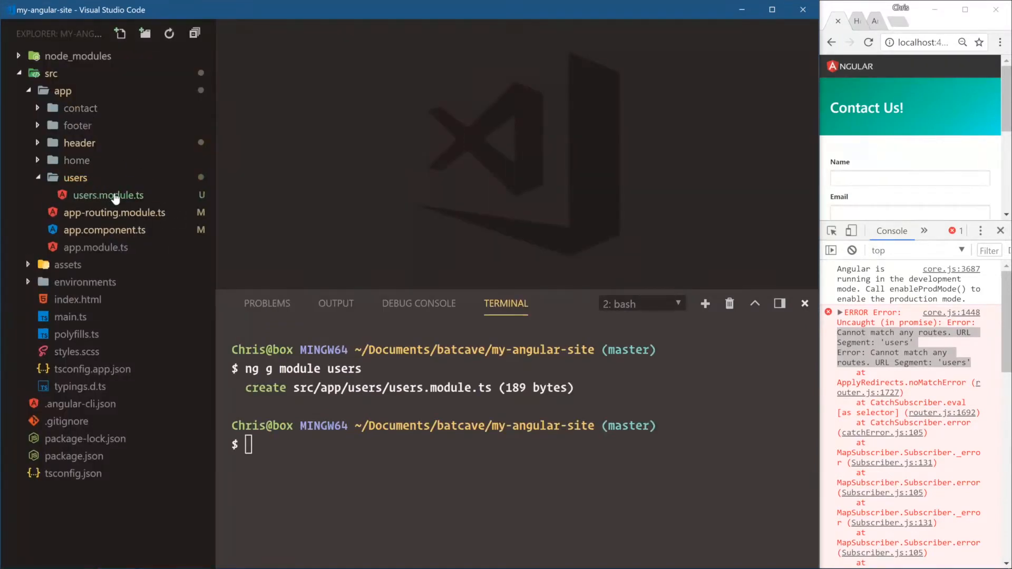
{"action": "mouse_move", "coordinate": [342, 207]}
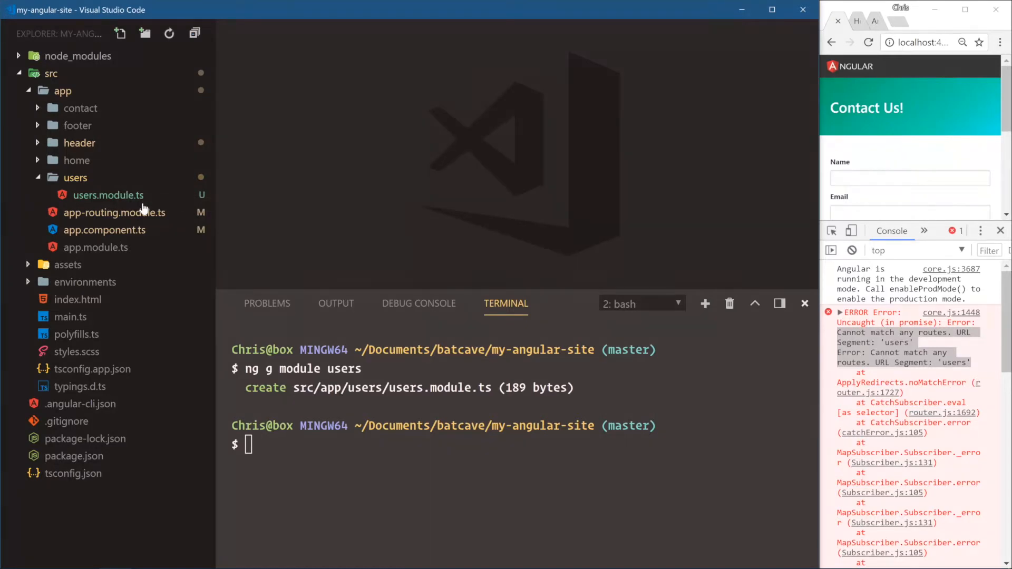
{"action": "left_click", "coordinate": [76, 177]}
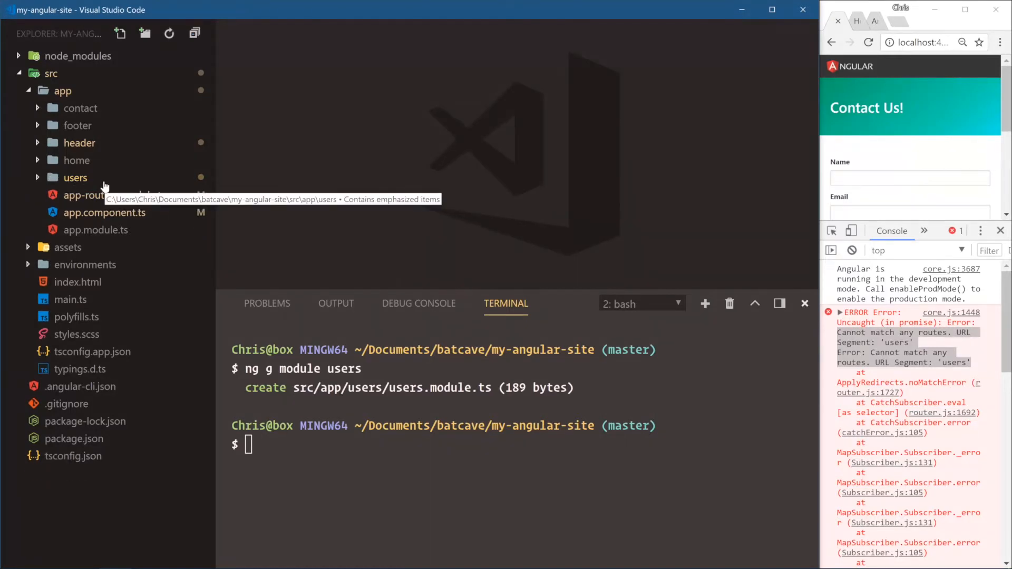
{"action": "right_click", "coordinate": [76, 178]}
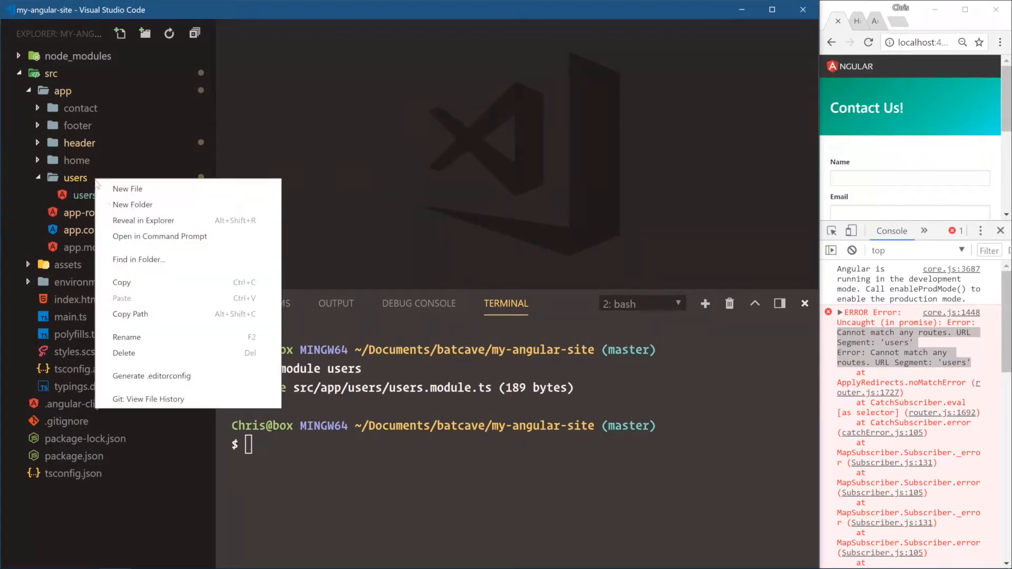
{"action": "left_click", "coordinate": [398, 218]}
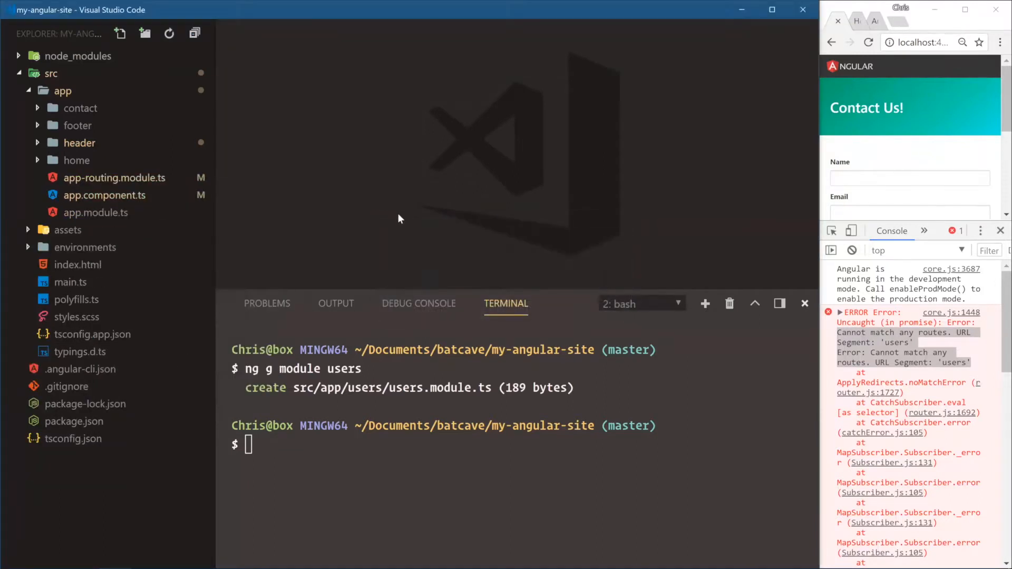
- Regenerate with ng g module users --routing and open users.module.ts and users-routing.module.ts
{"action": "type", "text": "ng g module users -"}
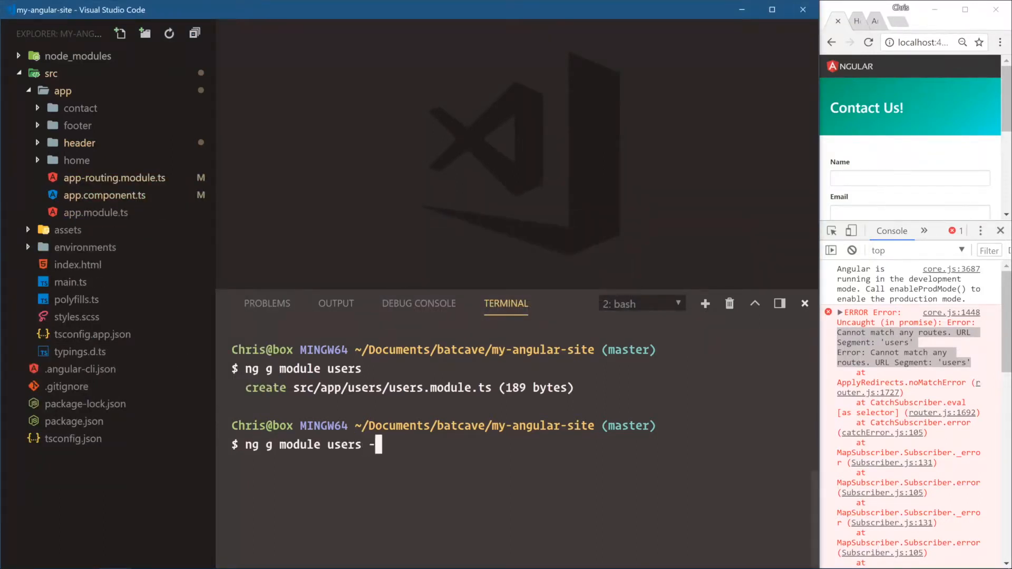
{"action": "type", "text": "-routing"}
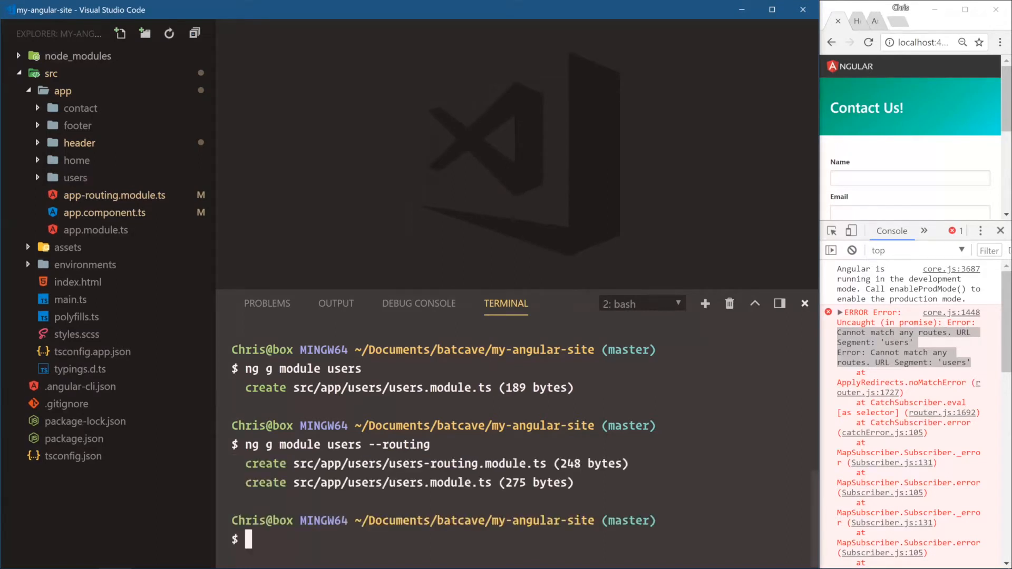
{"action": "left_click", "coordinate": [75, 177]}
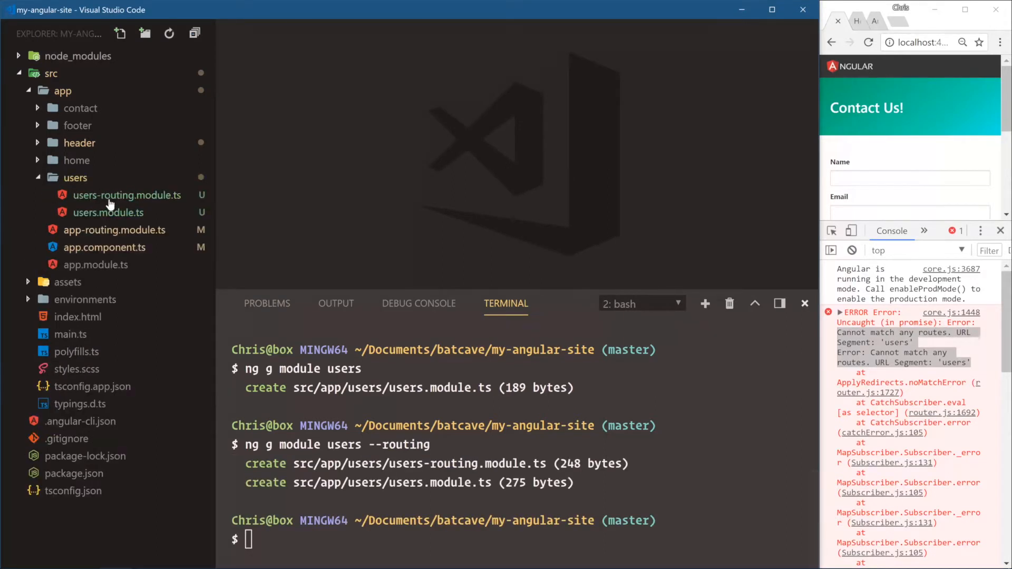
{"action": "mouse_move", "coordinate": [127, 195]}
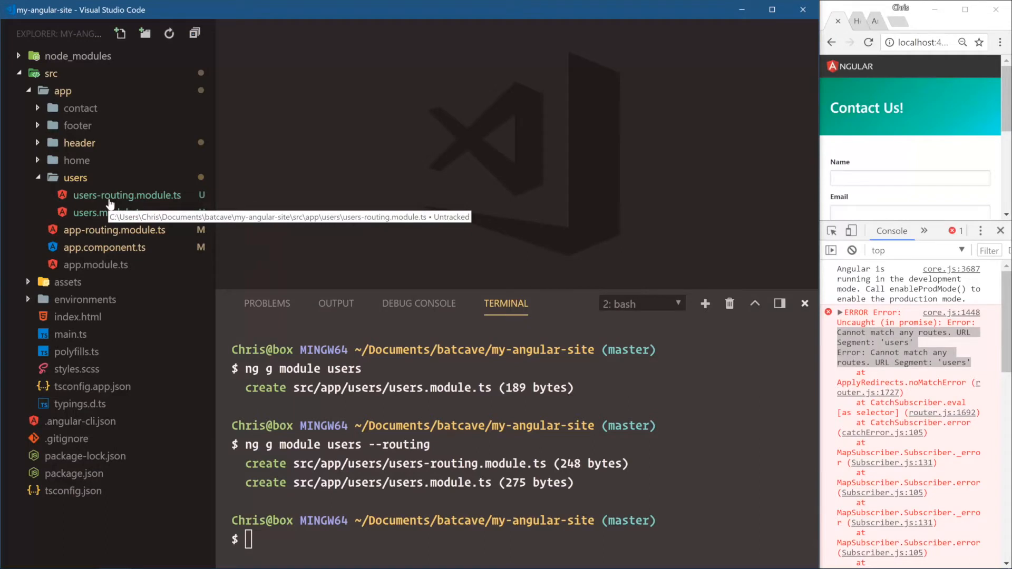
{"action": "mouse_move", "coordinate": [126, 200]}
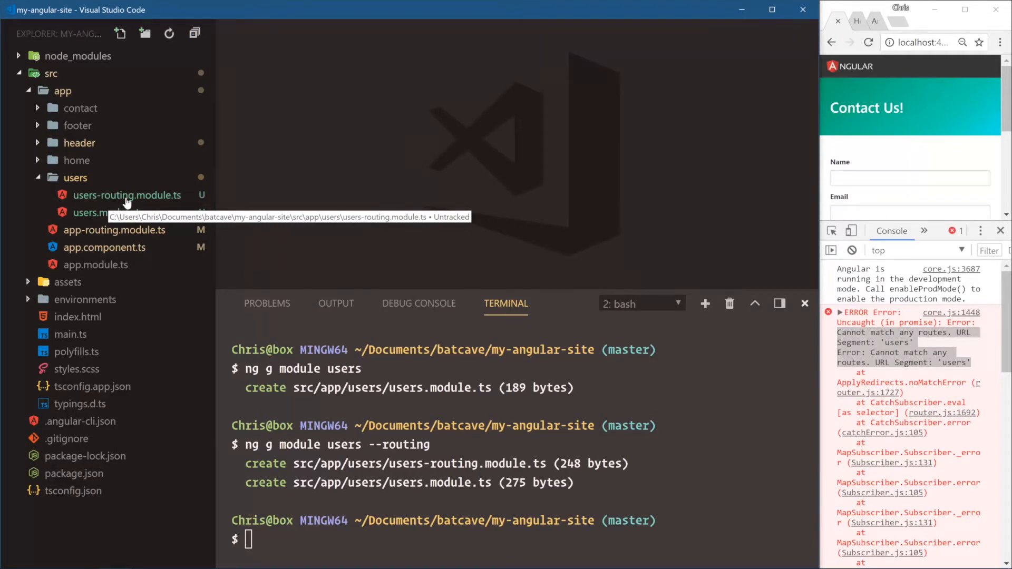
{"action": "left_click", "coordinate": [97, 212]}
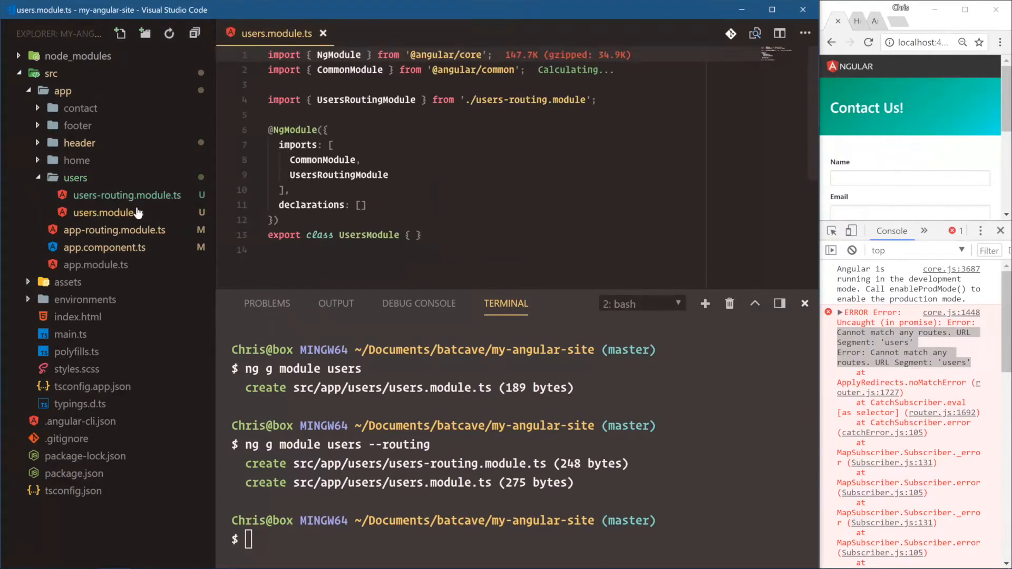
{"action": "left_click", "coordinate": [127, 195]}
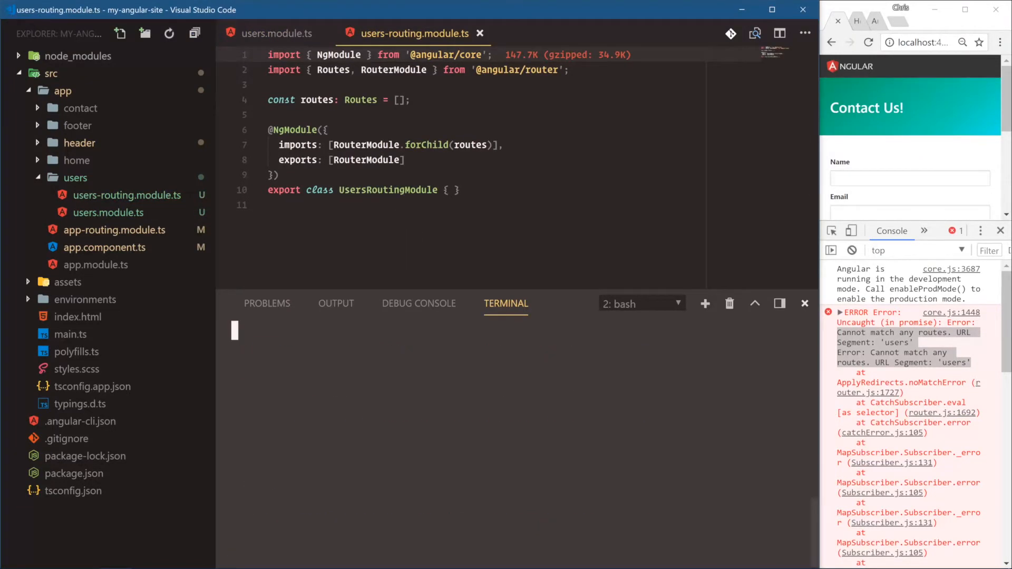
- Generate the users/user-list and users/user-single components from the terminal
{"action": "type", "text": "ng g componet"}
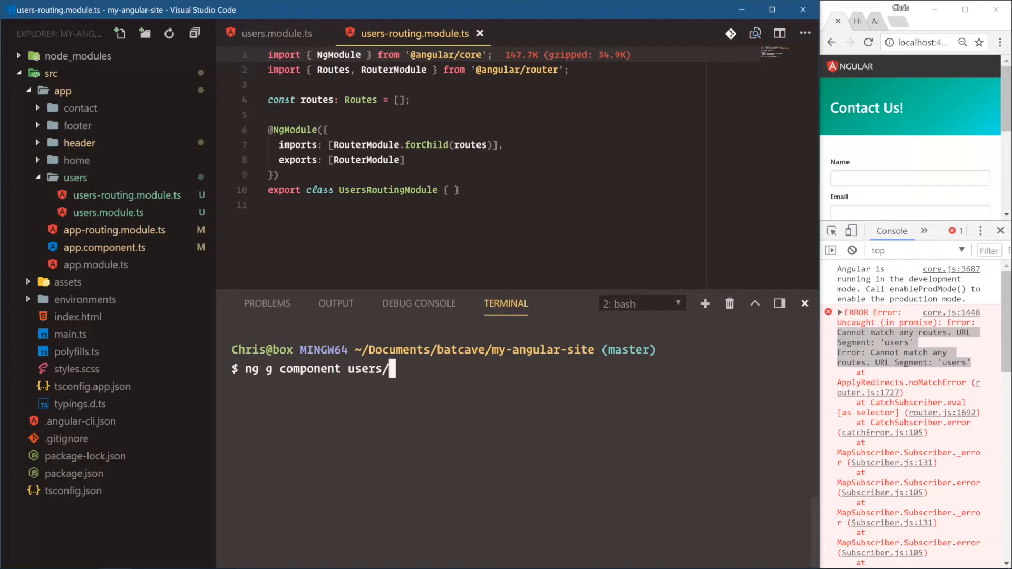
{"action": "type", "text": "user-list"}
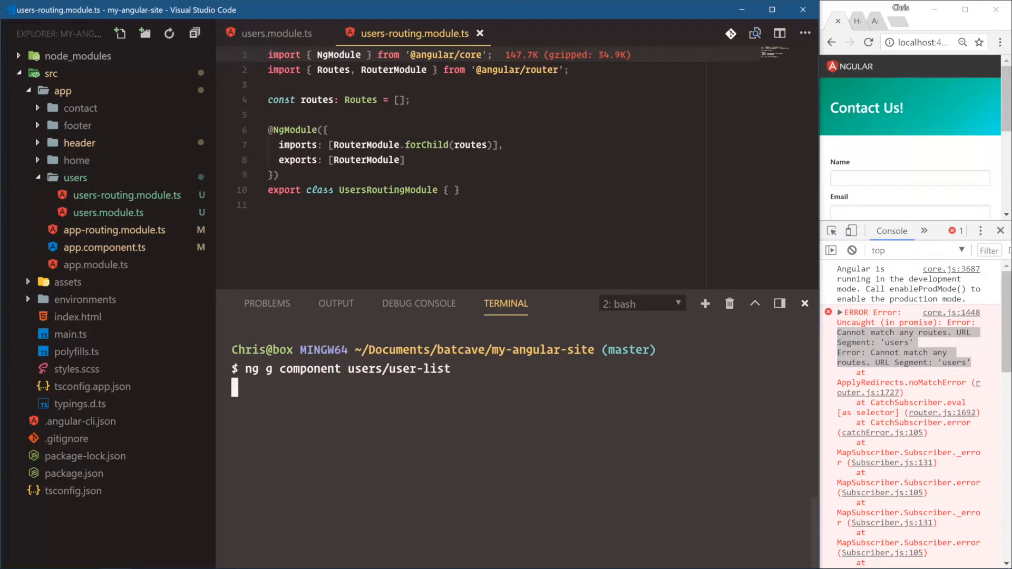
{"action": "key", "text": "Enter"}
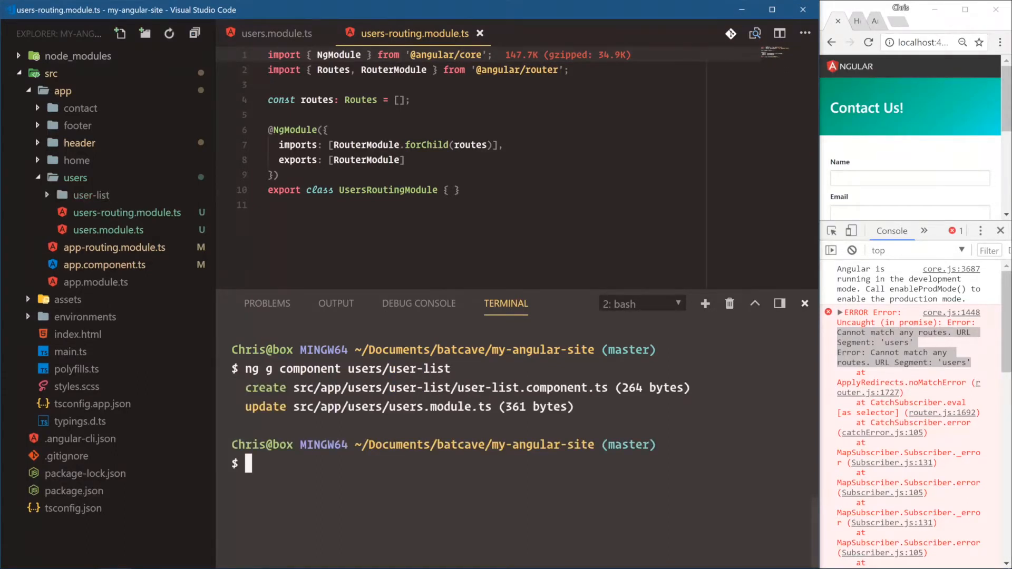
{"action": "type", "text": "ng g component"}
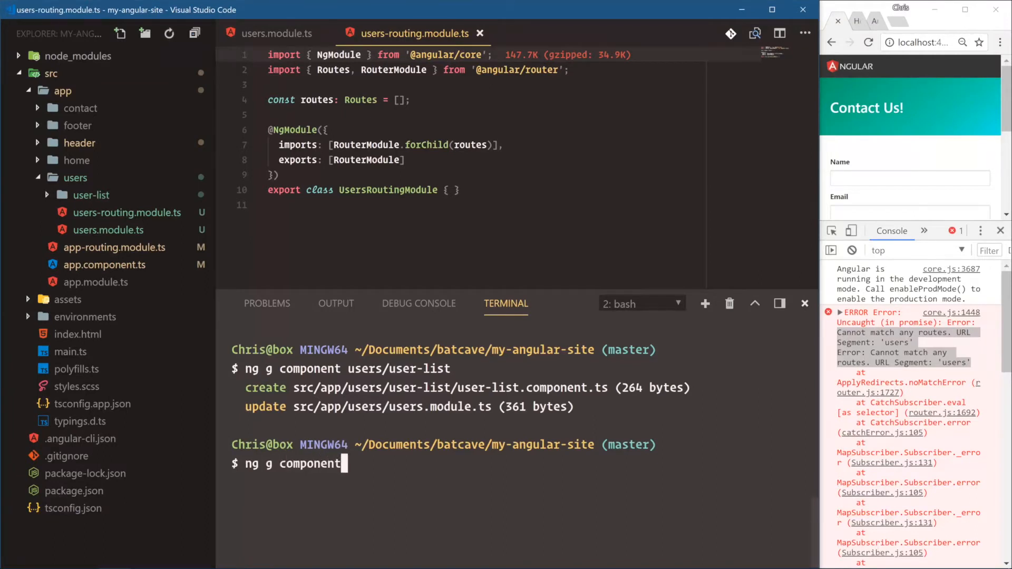
{"action": "type", "text": "users/"}
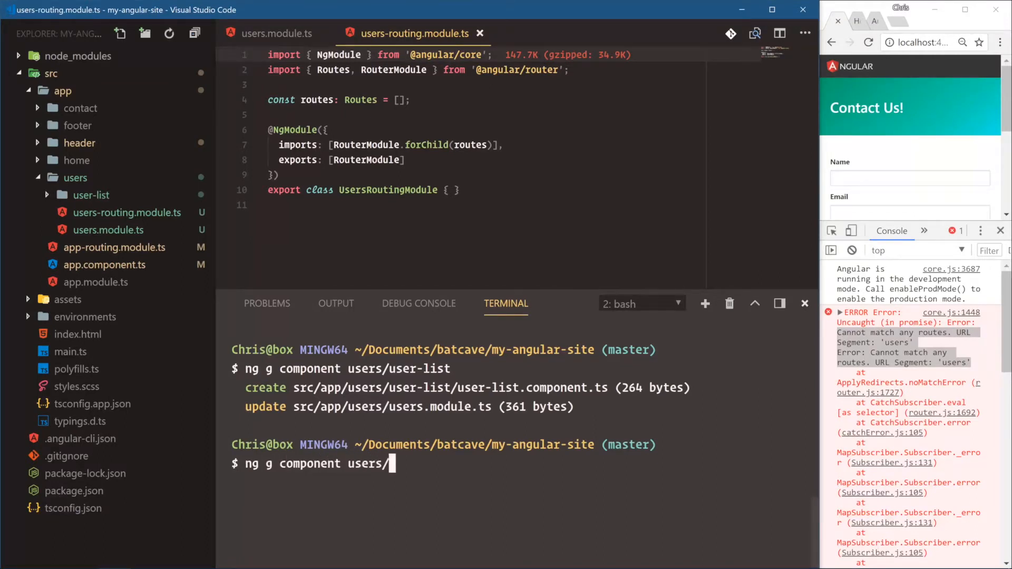
{"action": "type", "text": "user-single"}
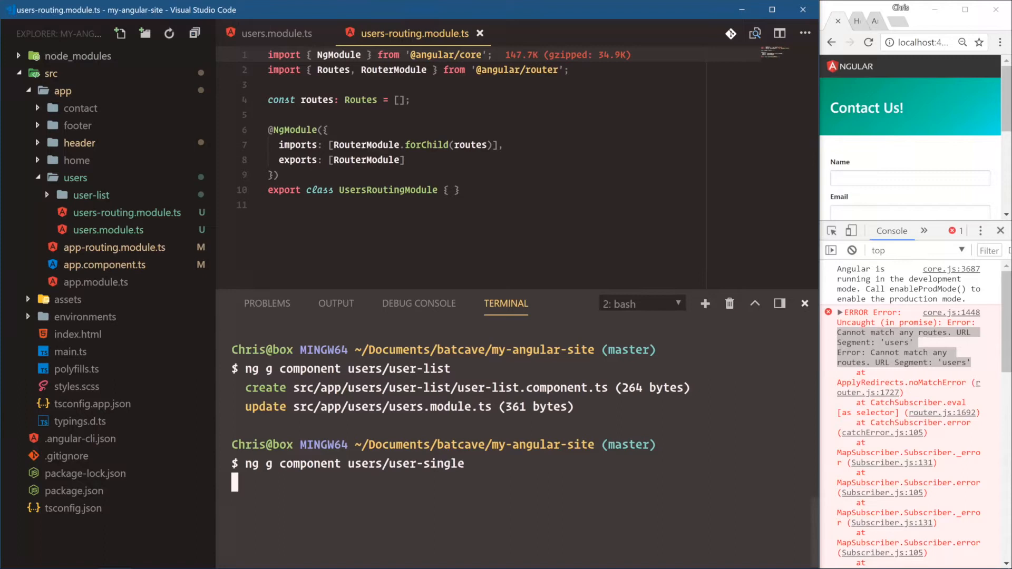
{"action": "key", "text": "Enter"}
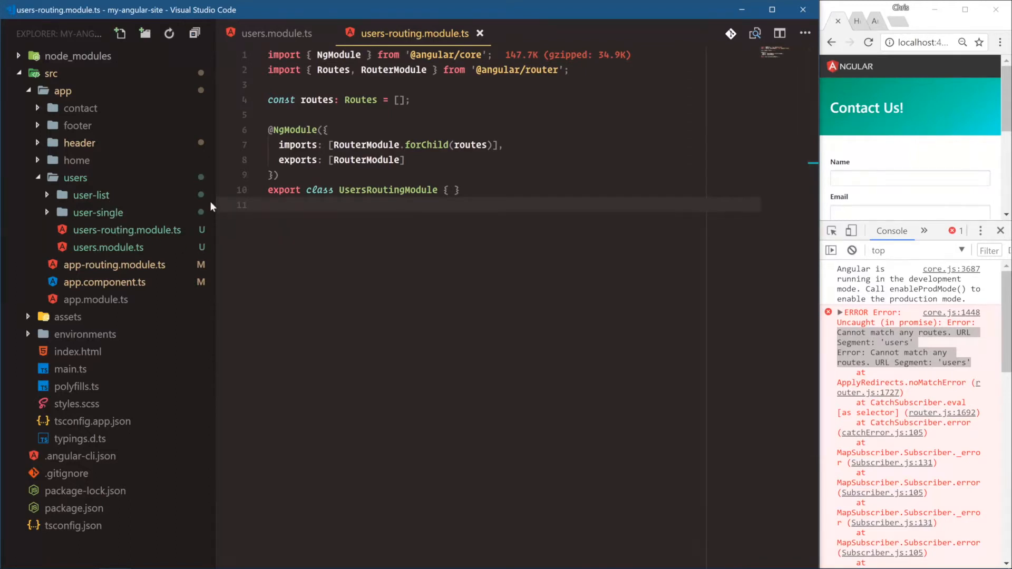
{"action": "mouse_move", "coordinate": [213, 206]}
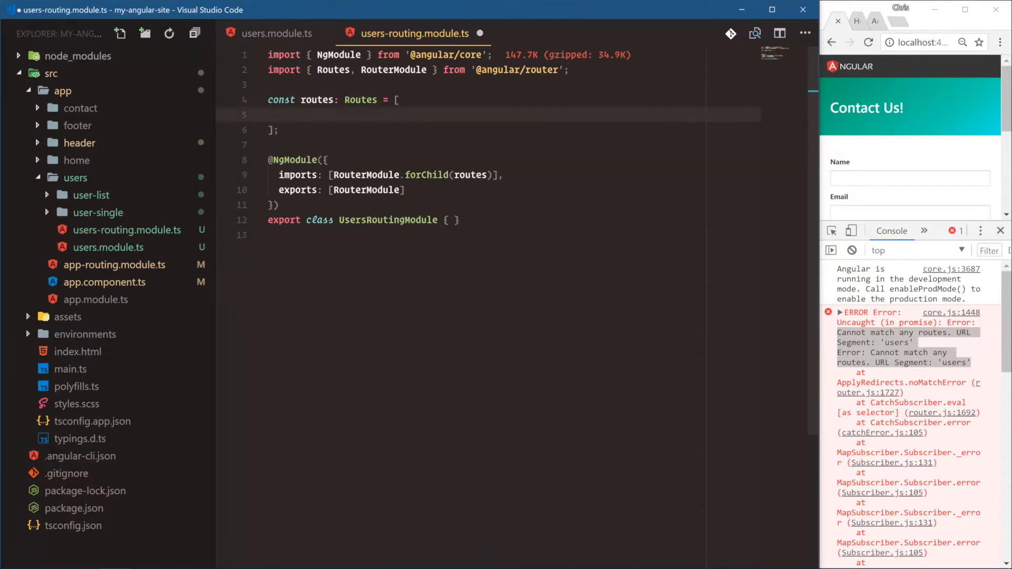
- Add a route mapping the empty path to UserListComponent
{"action": "type", "text": "{"}
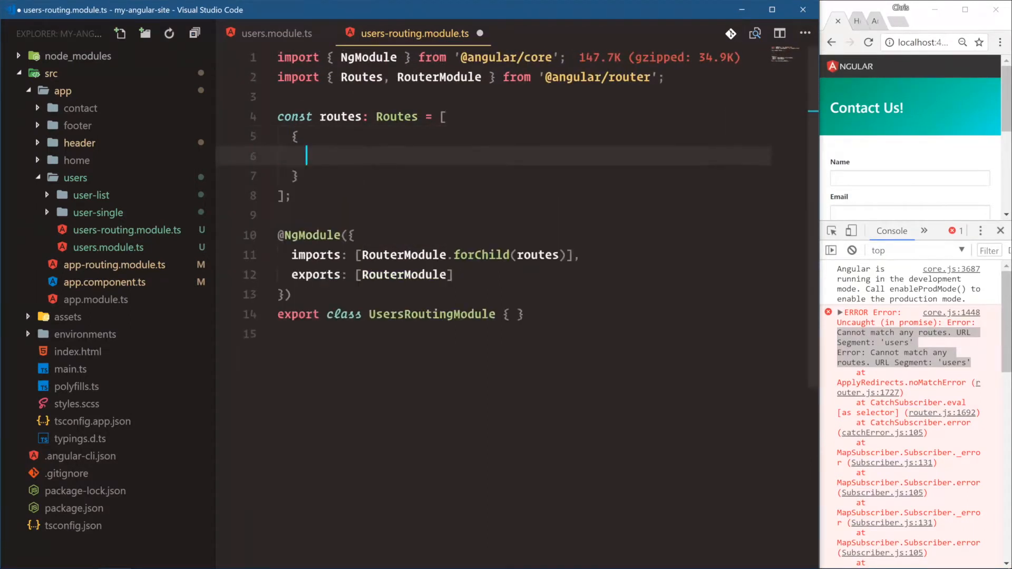
{"action": "type", "text": "path: '',"}
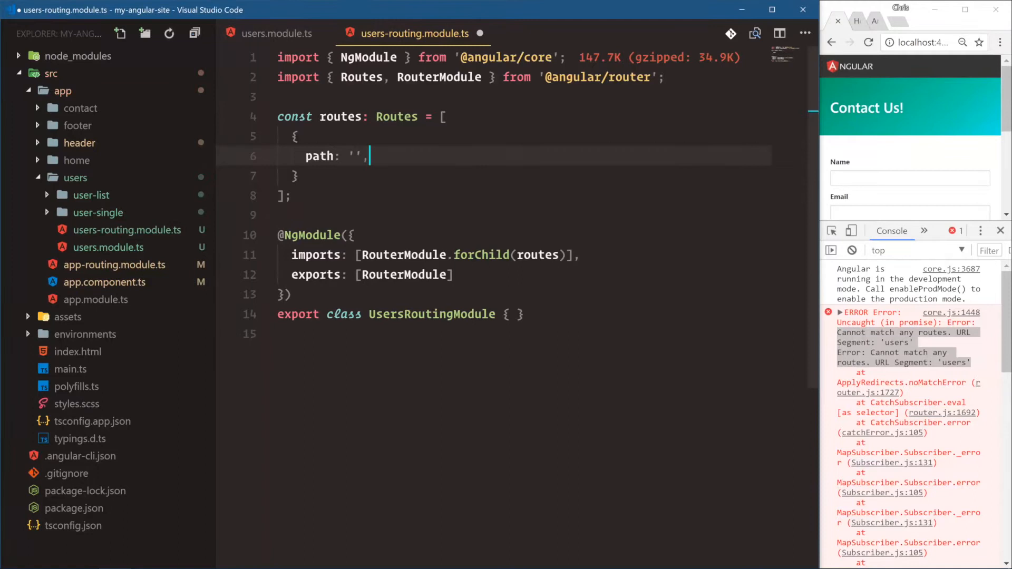
{"action": "type", "text": "compn"}
{"action": "type", "text": "path: '"}
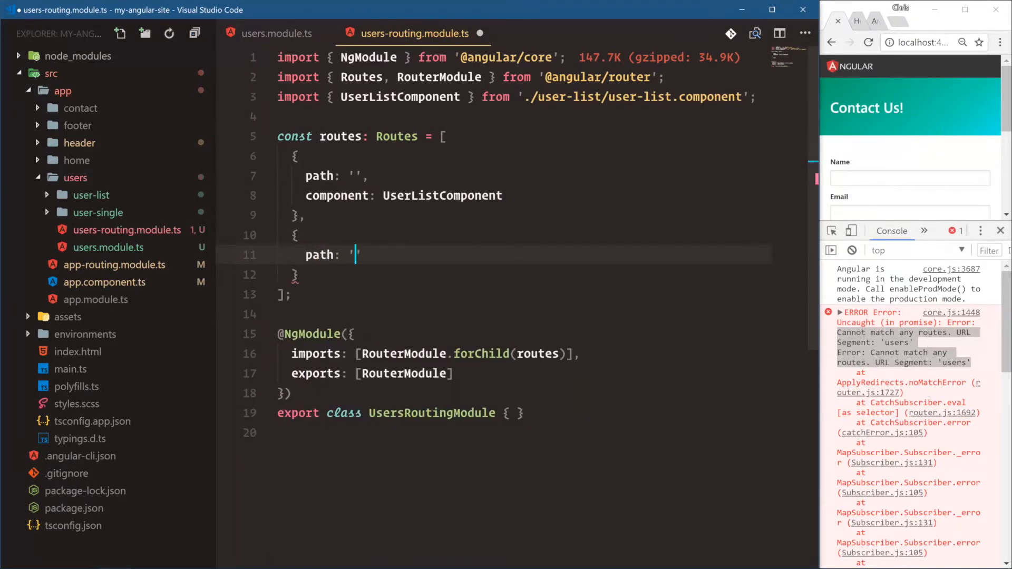
- Add a ':username' route to UserSingleComponent with an example URL comment users/chrisoncode
{"action": "type", "text": ":username"}
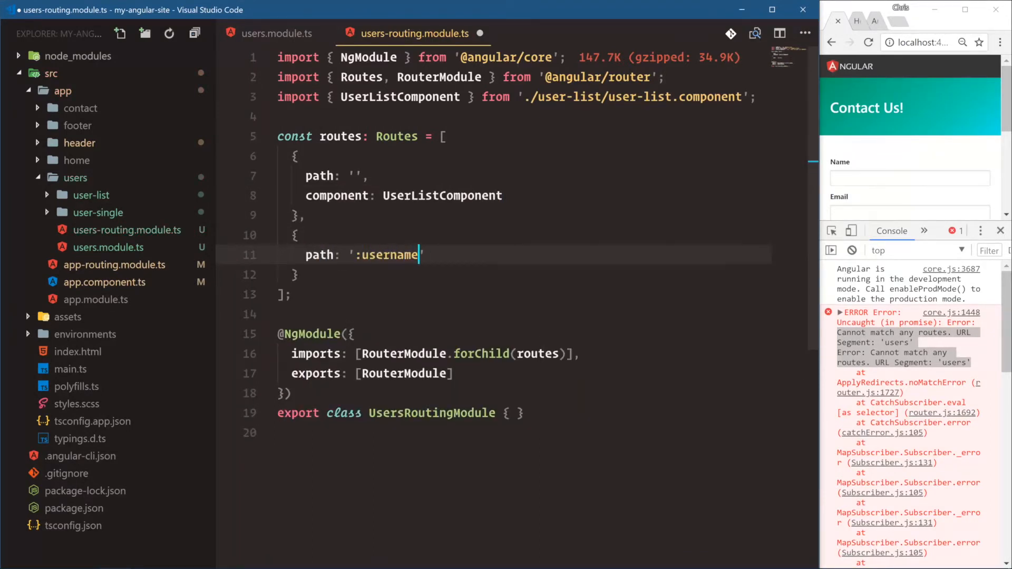
{"action": "type", "text": "',"}
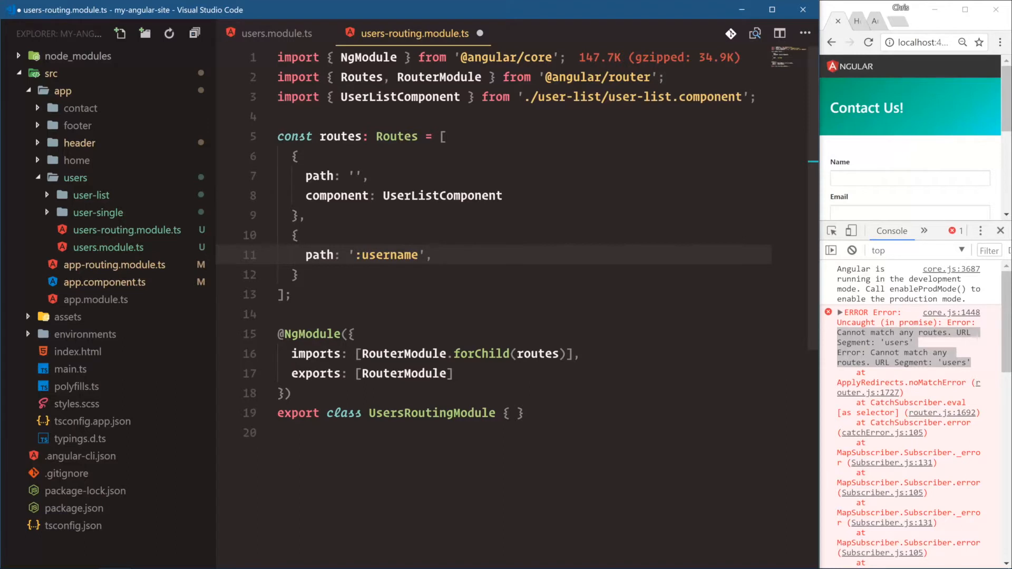
{"action": "left_click", "coordinate": [362, 255]}
{"action": "type", "text": "/"}
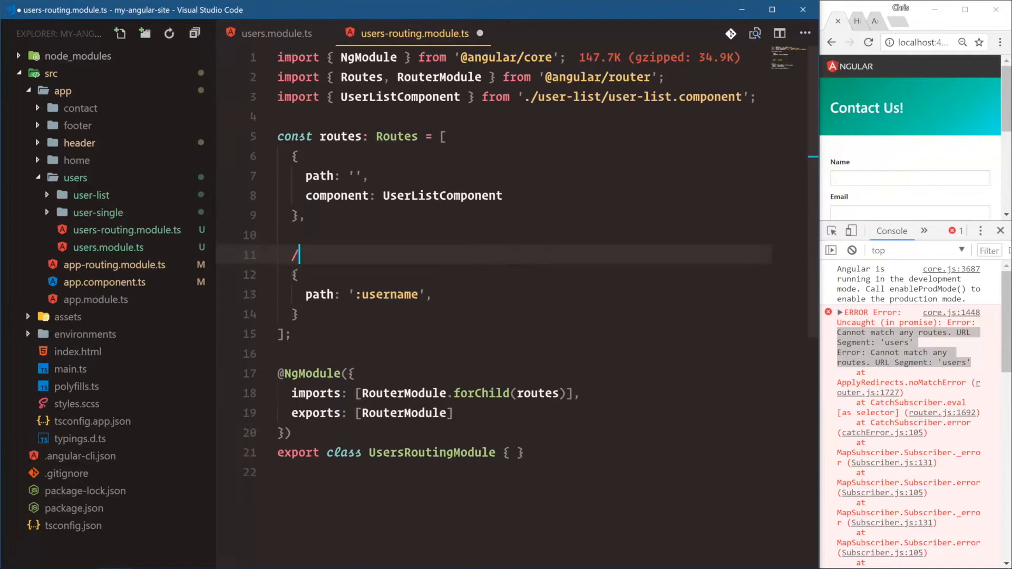
{"action": "type", "text": "users/"}
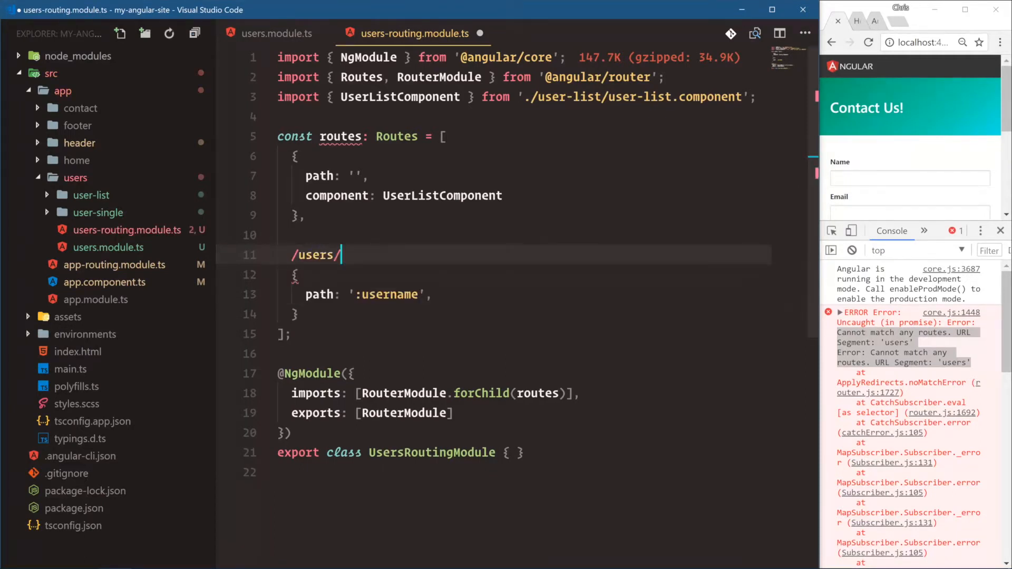
{"action": "type", "text": "chrisoncode"}
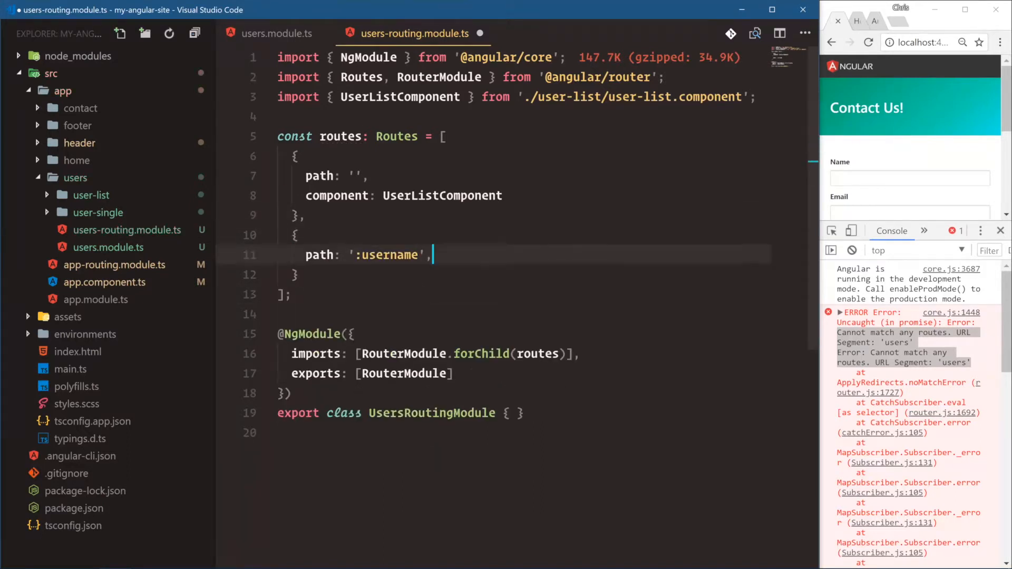
{"action": "type", "text": "component"}
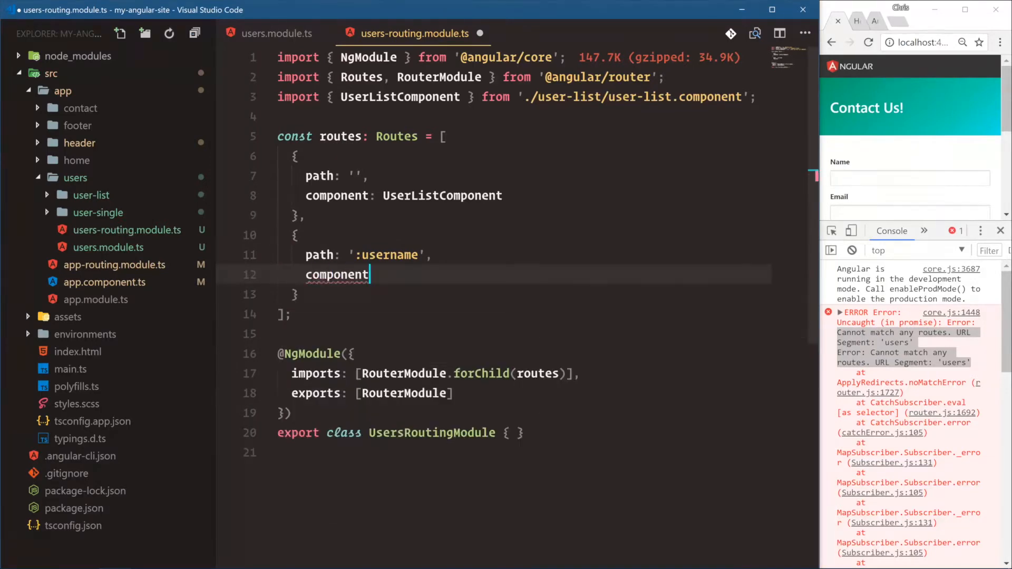
{"action": "type", "text": ": UserSingleComponent"}
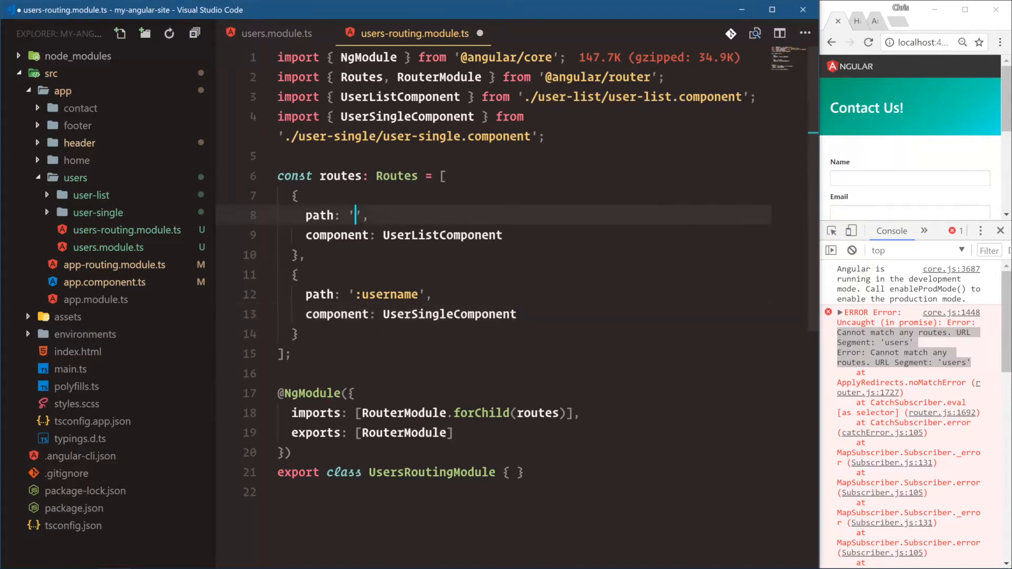
{"action": "type", "text": "users"}
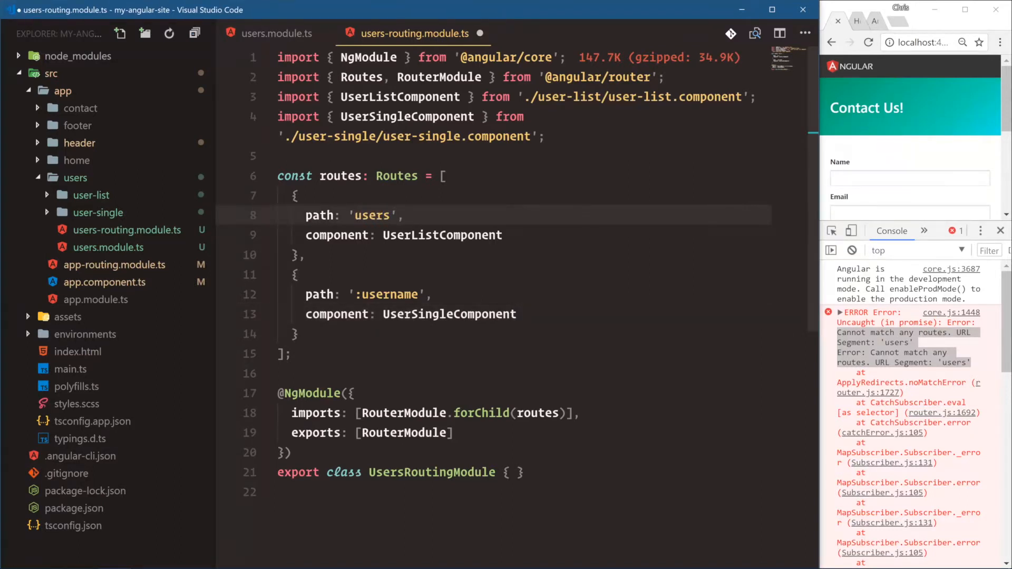
{"action": "type", "text": "users/"}
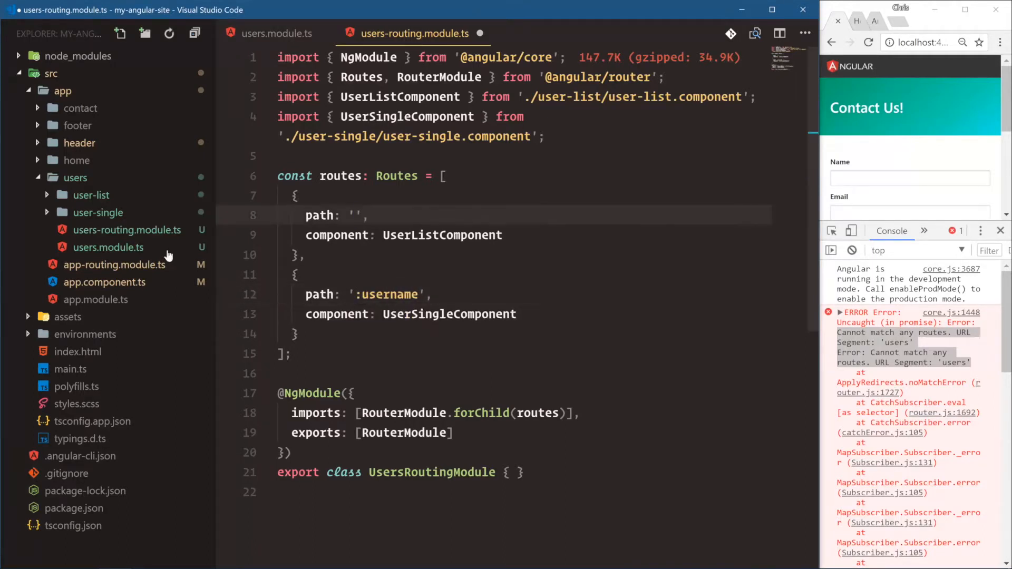
{"action": "mouse_move", "coordinate": [114, 264]}
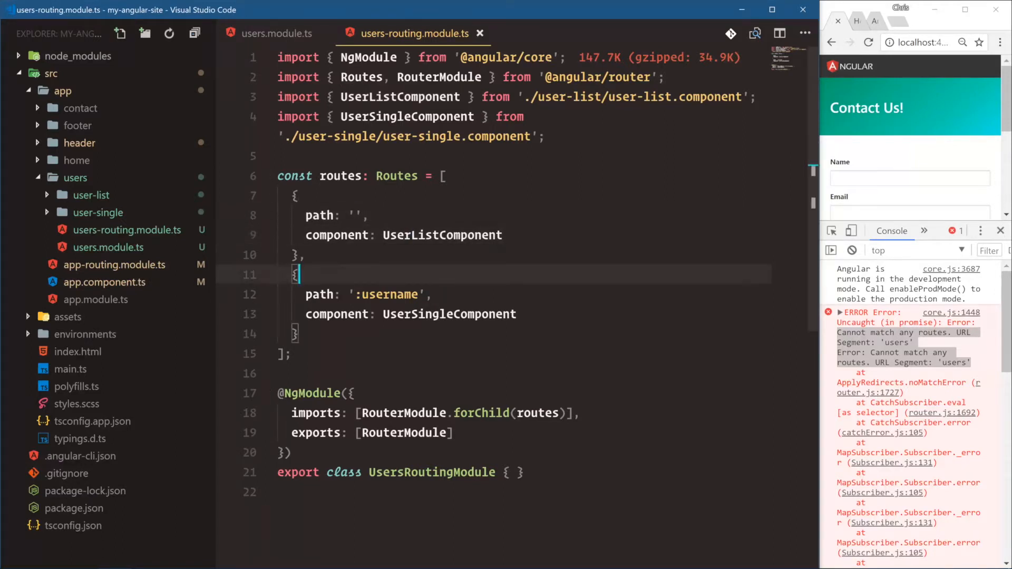
{"action": "left_click", "coordinate": [403, 294]}
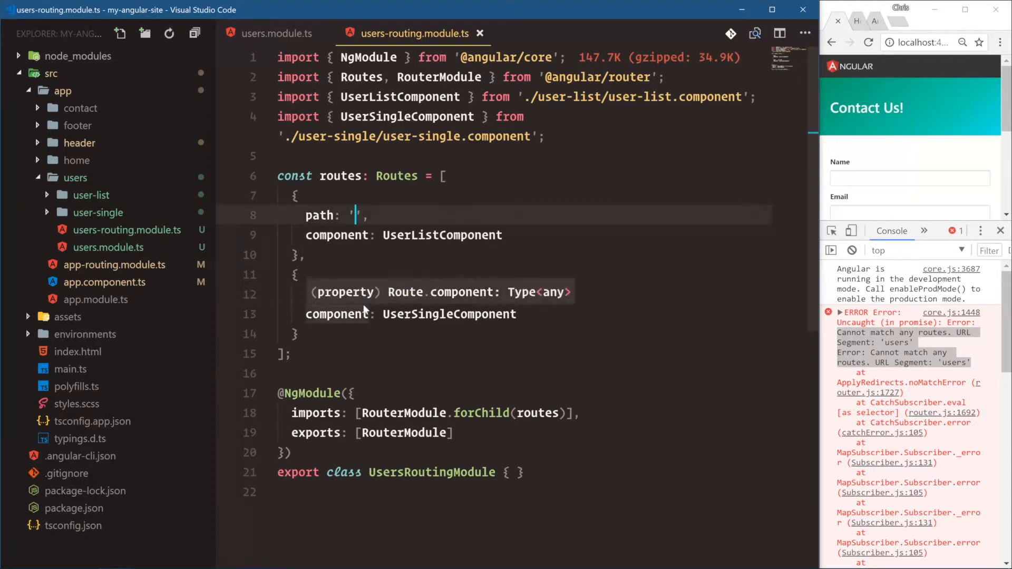
- Start a UsersModule import in app.module.ts, cancel it, and move to app-routing.module.ts
{"action": "left_click", "coordinate": [113, 264]}
{"action": "type", "text": "UsersM"}
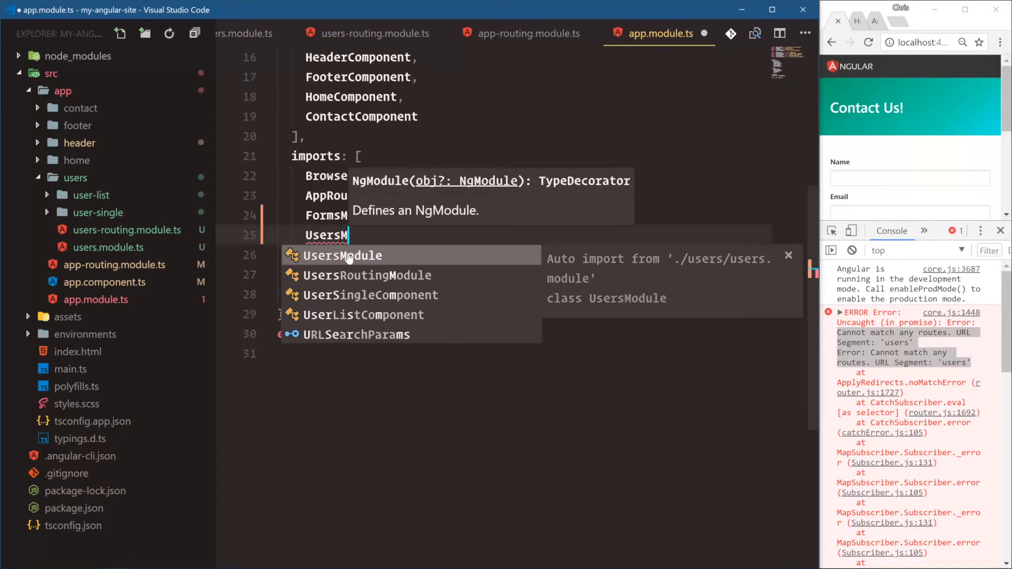
{"action": "mouse_move", "coordinate": [347, 258]}
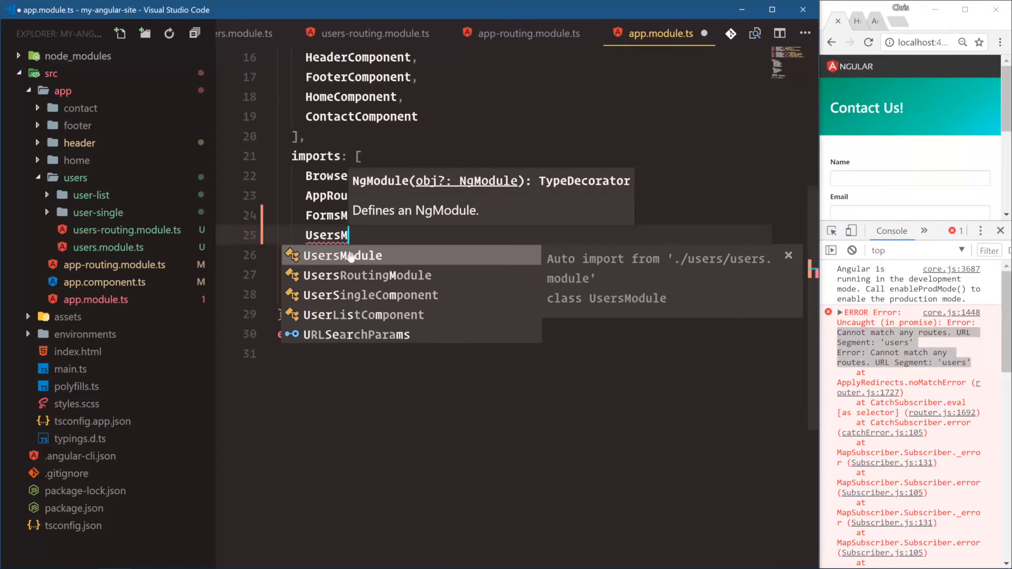
{"action": "key", "text": "Escape"}
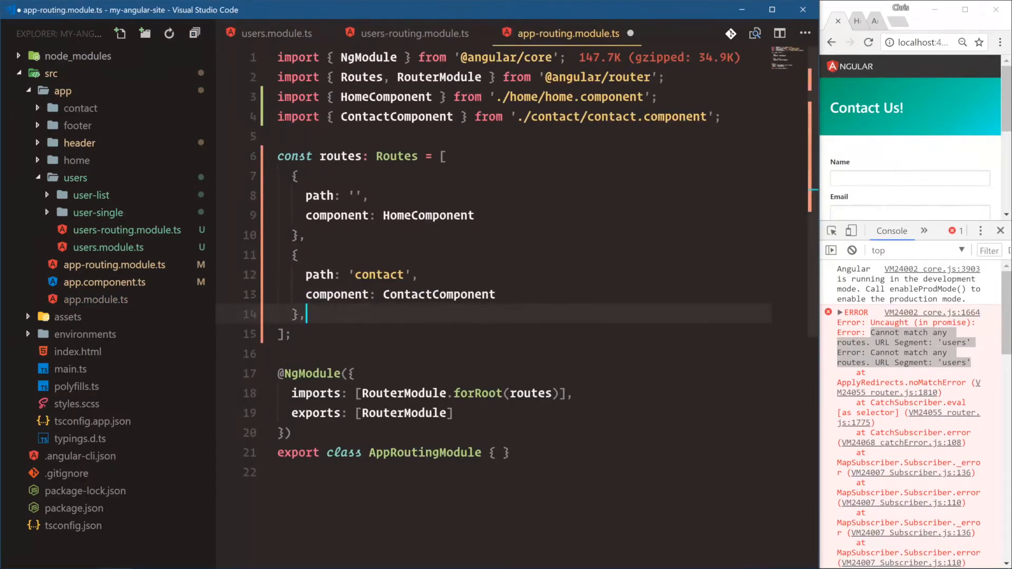
- Add a 'users' route with loadChildren 'app/users/users.module#UsersModule'
{"action": "type", "text": "path: 'us'"}
{"action": "type", "text": "comp"}
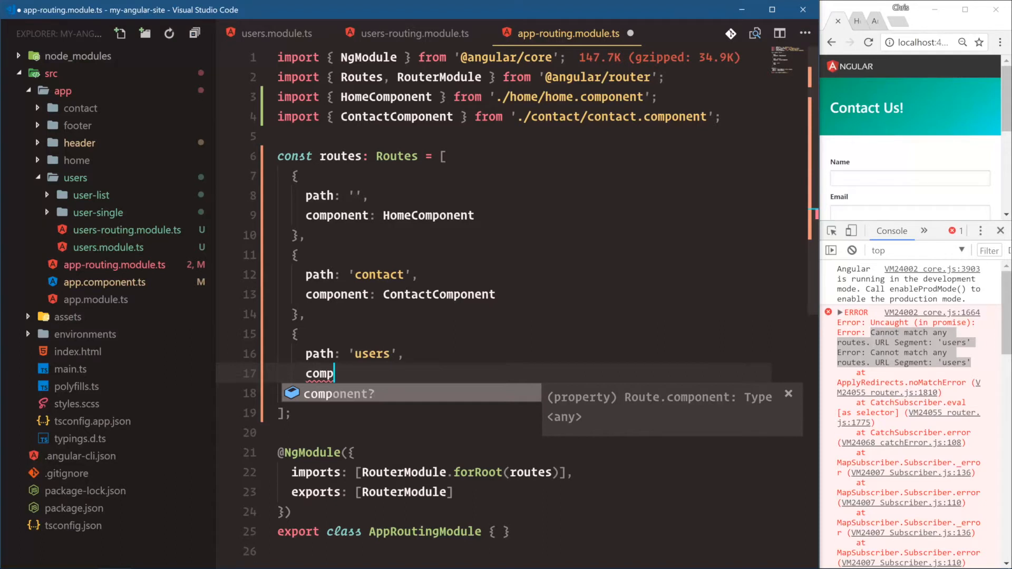
{"action": "type", "text": "loadChildren: '"}
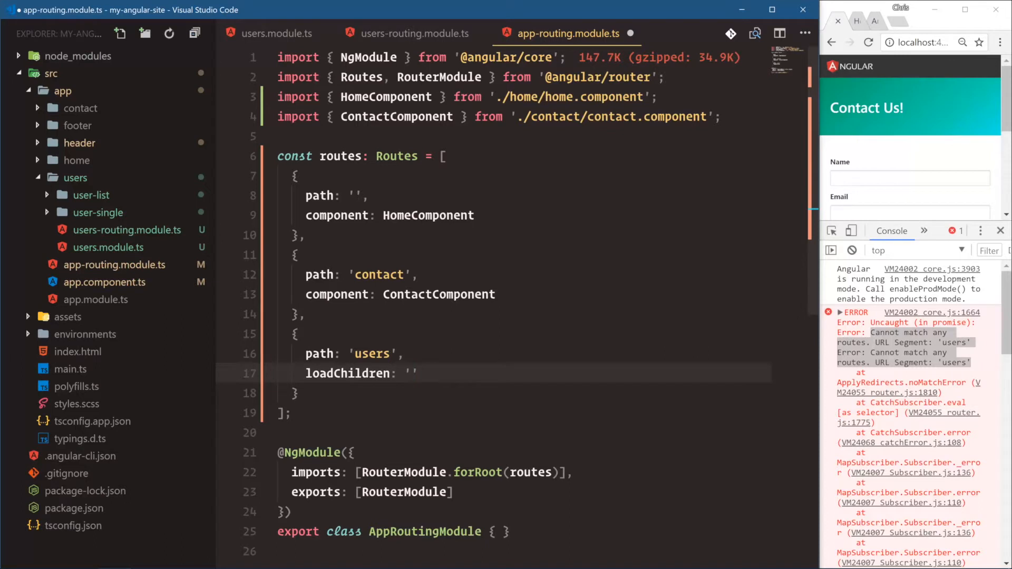
{"action": "type", "text": "app/"}
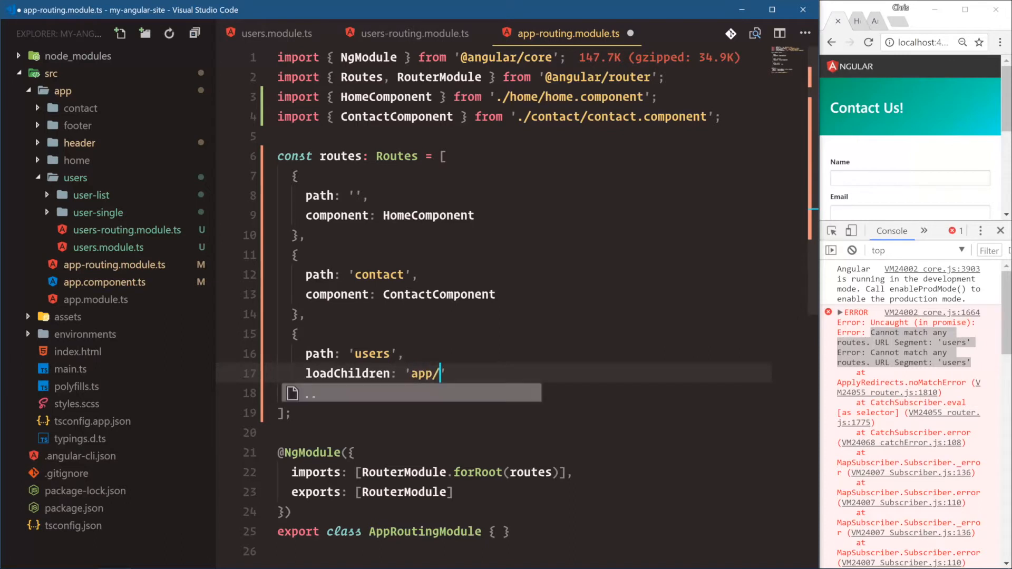
{"action": "type", "text": "users/"}
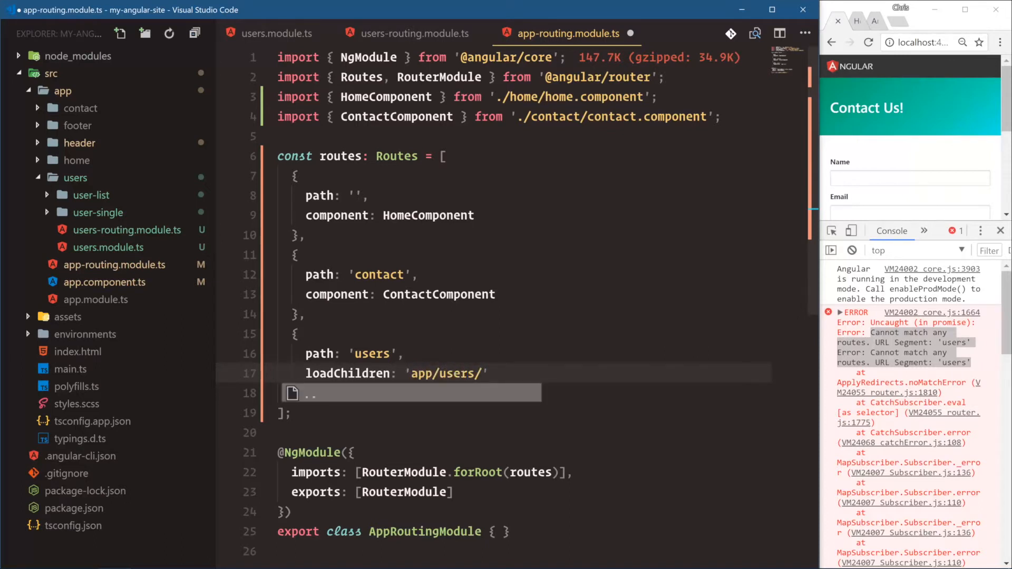
{"action": "type", "text": "user.module#"}
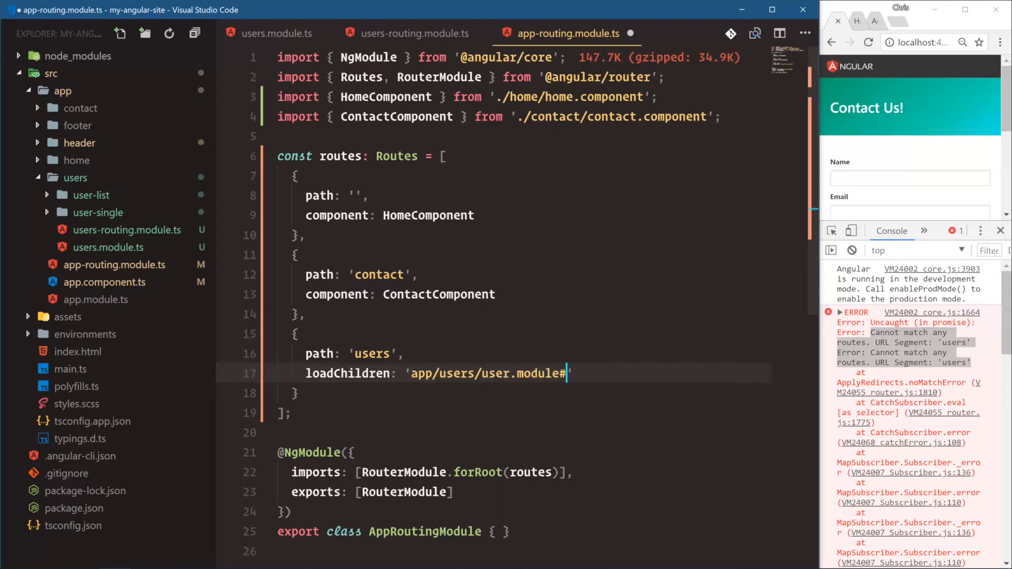
{"action": "type", "text": "Users"}
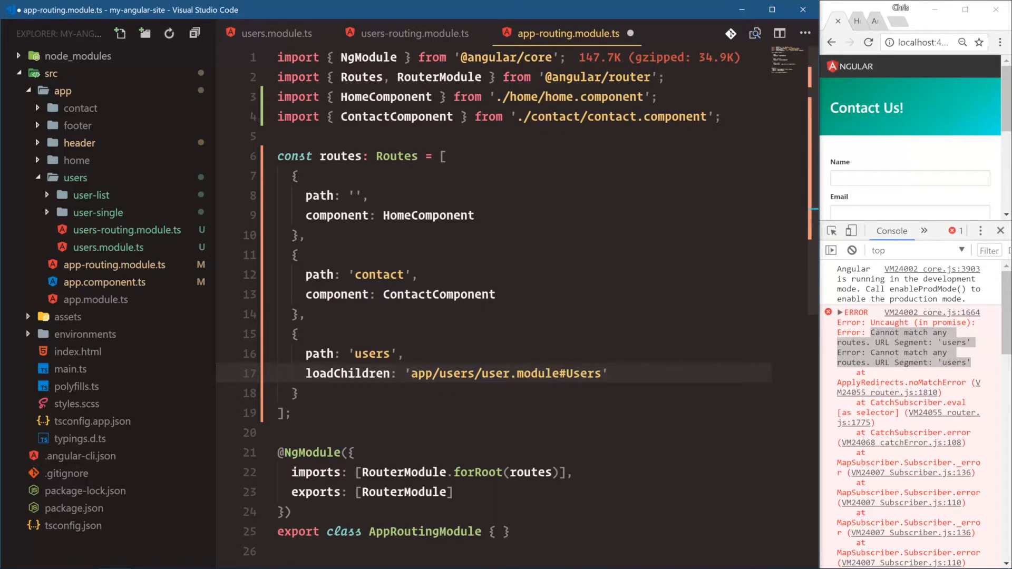
{"action": "type", "text": "Module"}
{"action": "type", "text": "pathMatch"}
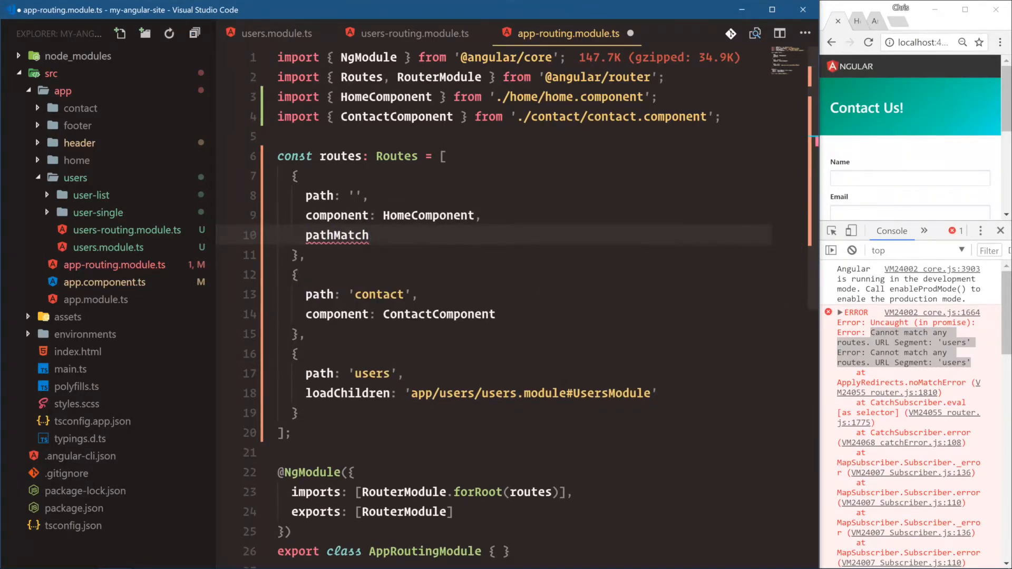
- Set the home route's pathMatch to 'full' and compare with the users routing file
{"action": "type", "text": ": 'full'"}
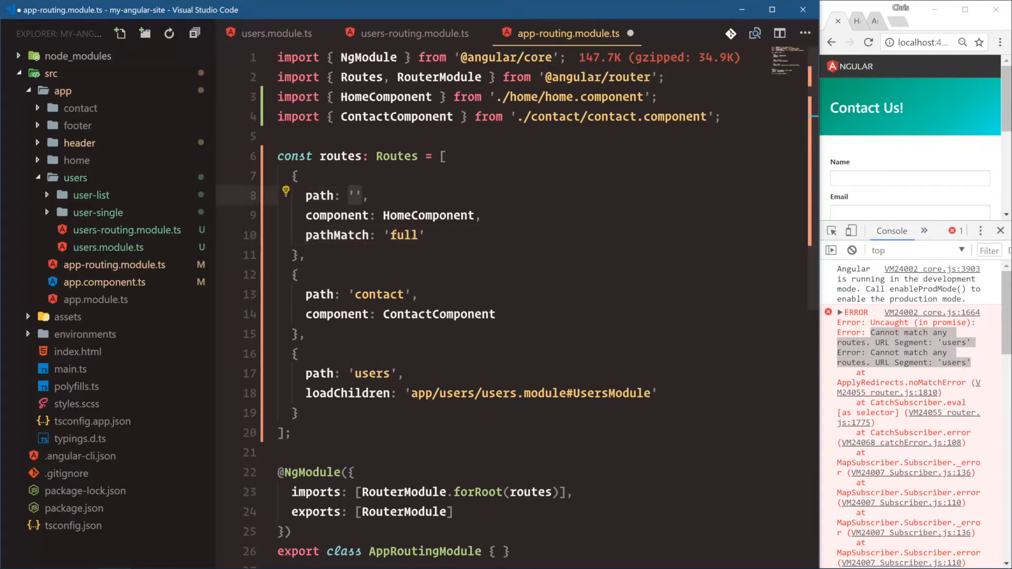
{"action": "mouse_move", "coordinate": [416, 33]}
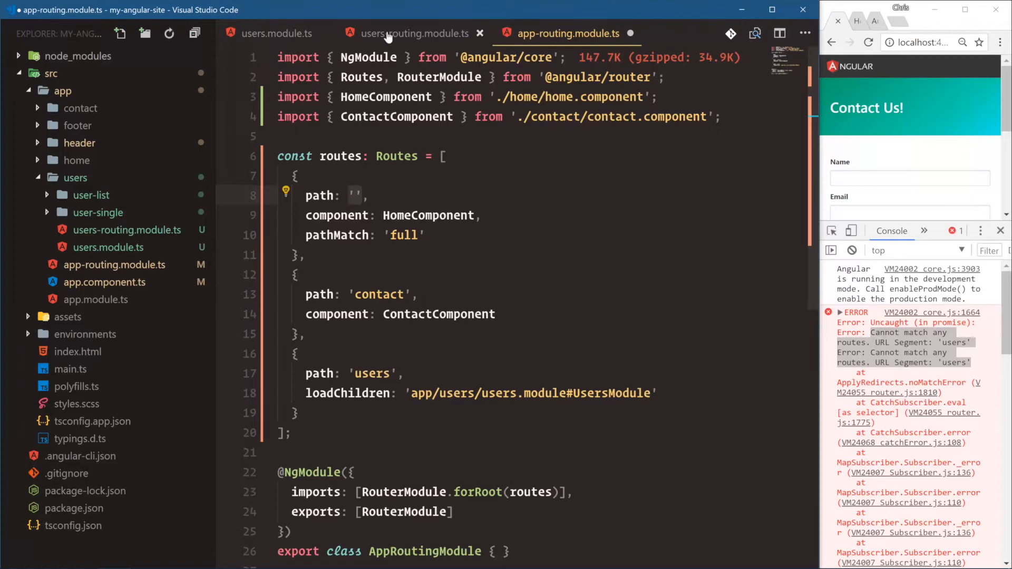
{"action": "left_click", "coordinate": [414, 33]}
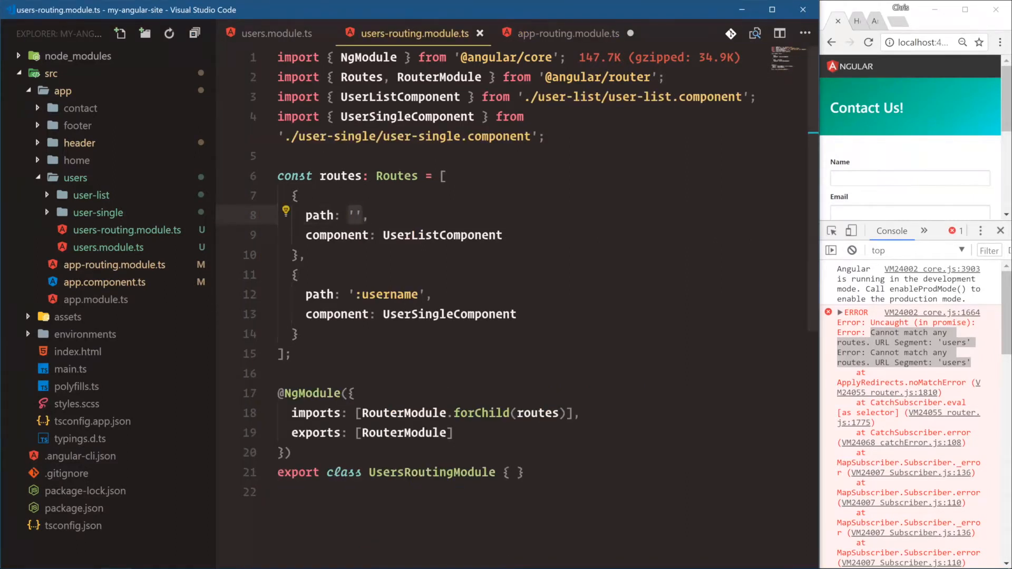
{"action": "left_click", "coordinate": [568, 34]}
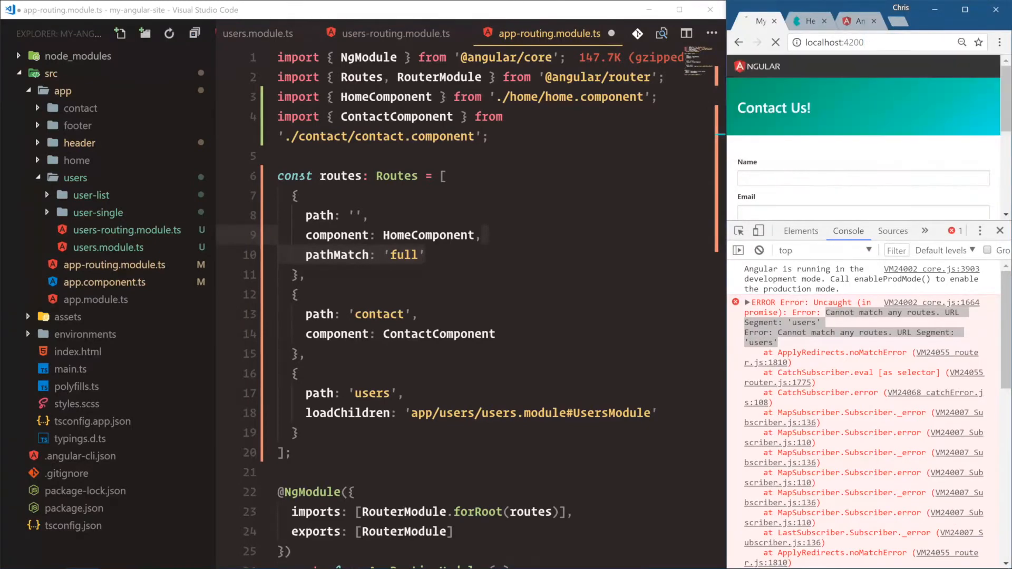
{"action": "left_click", "coordinate": [776, 42]}
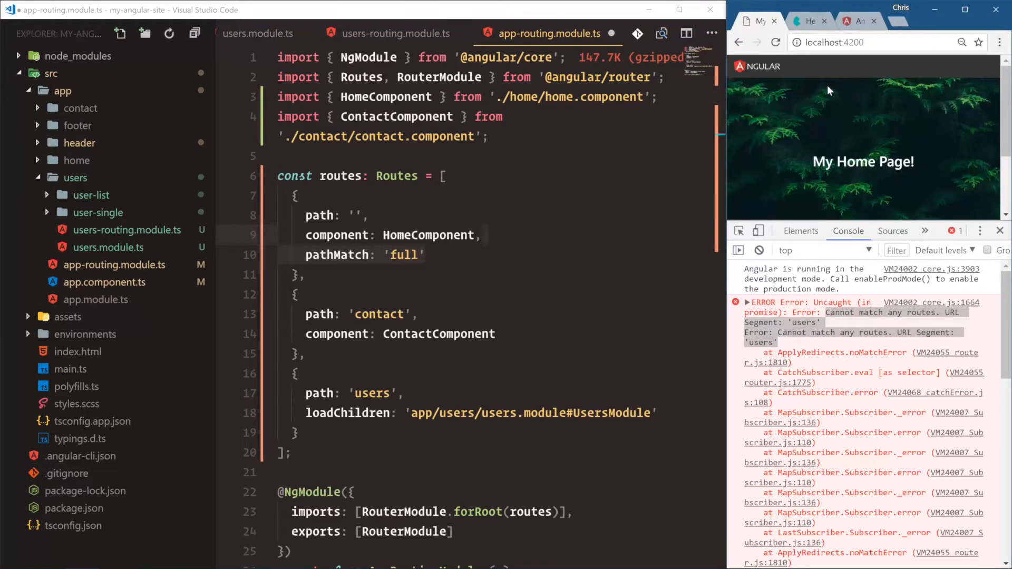
{"action": "left_click", "coordinate": [480, 234]}
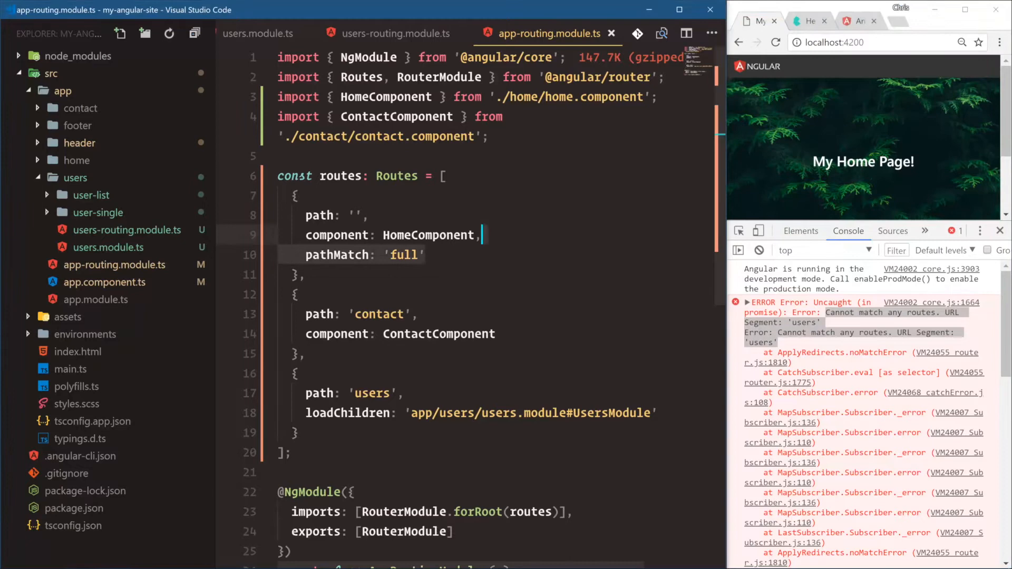
- Visit Contact and /users/chrisoncode with the Network panel, confirming users.module.chunk.js loads separately
{"action": "left_click", "coordinate": [424, 254]}
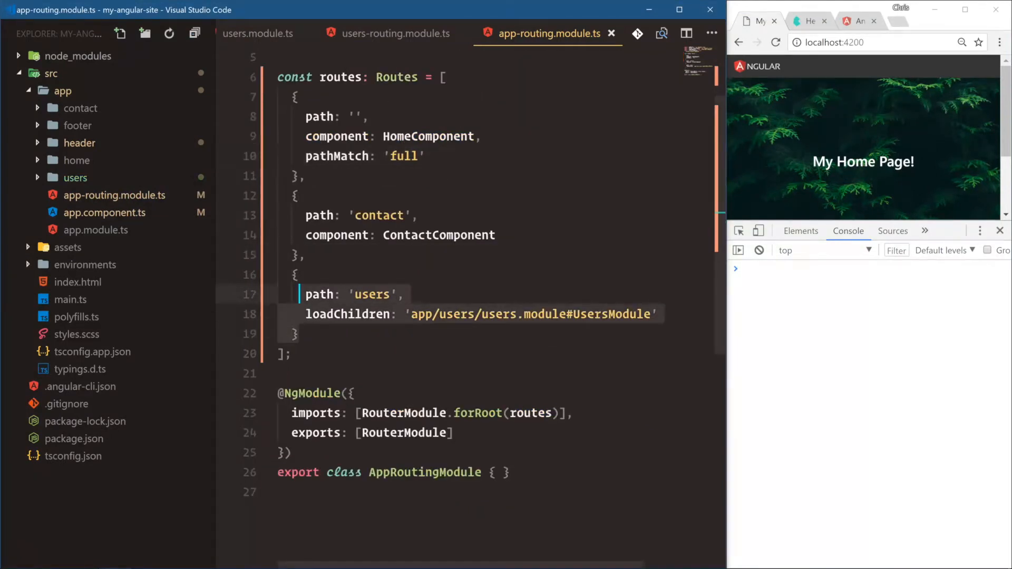
{"action": "left_click", "coordinate": [301, 275]}
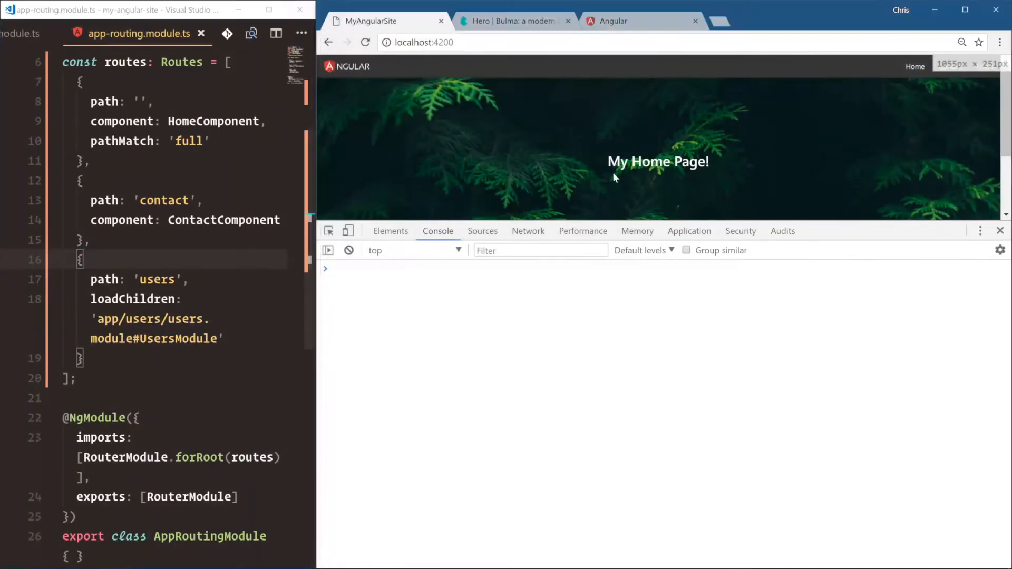
{"action": "left_click", "coordinate": [528, 230]}
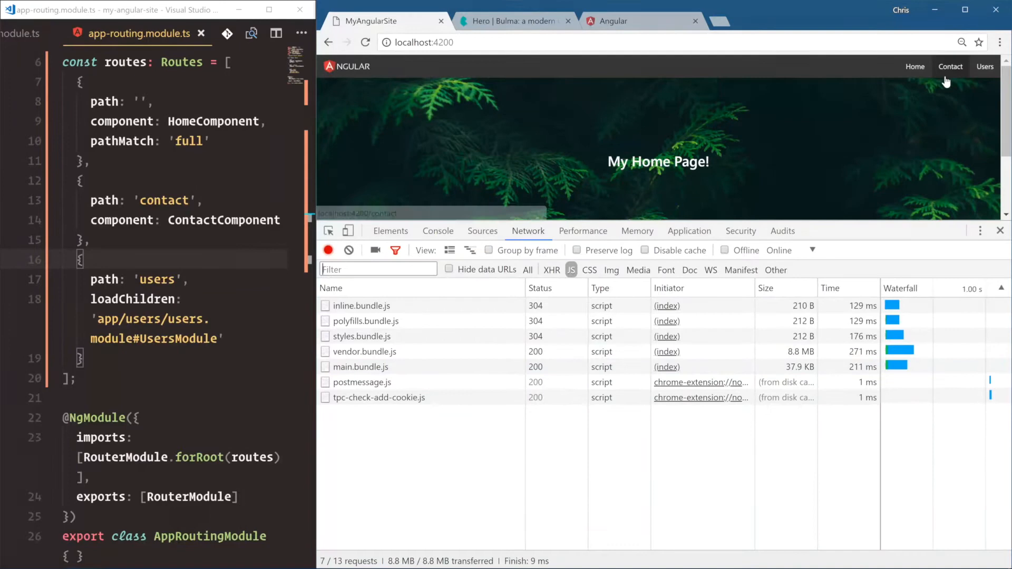
{"action": "left_click", "coordinate": [950, 66]}
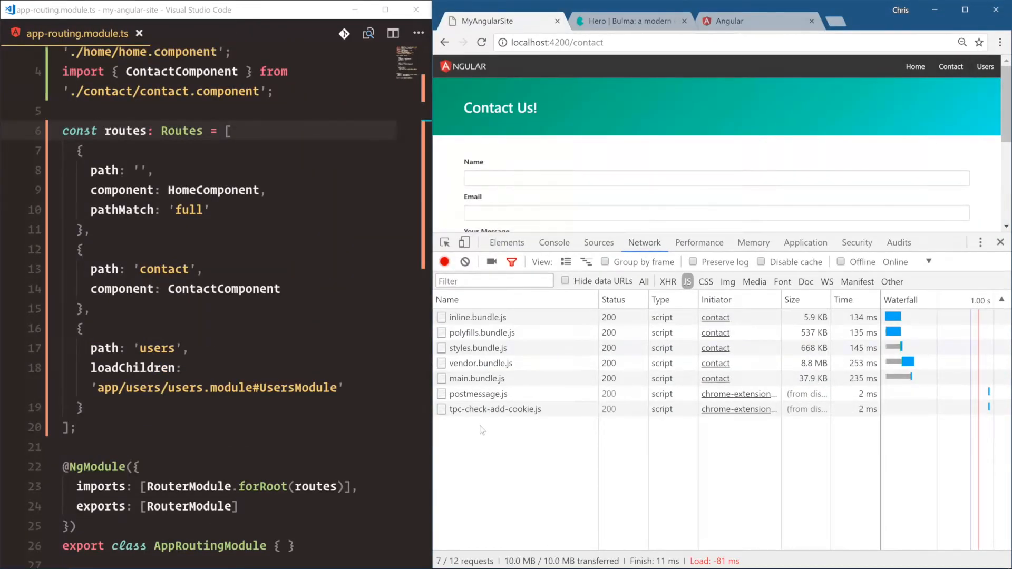
{"action": "mouse_move", "coordinate": [984, 66]}
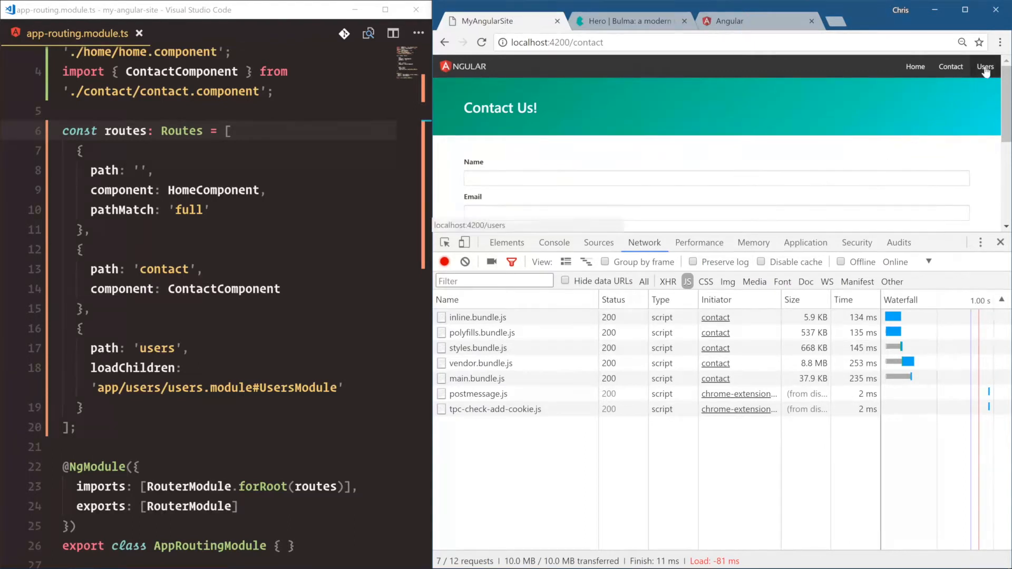
{"action": "left_click", "coordinate": [986, 67]}
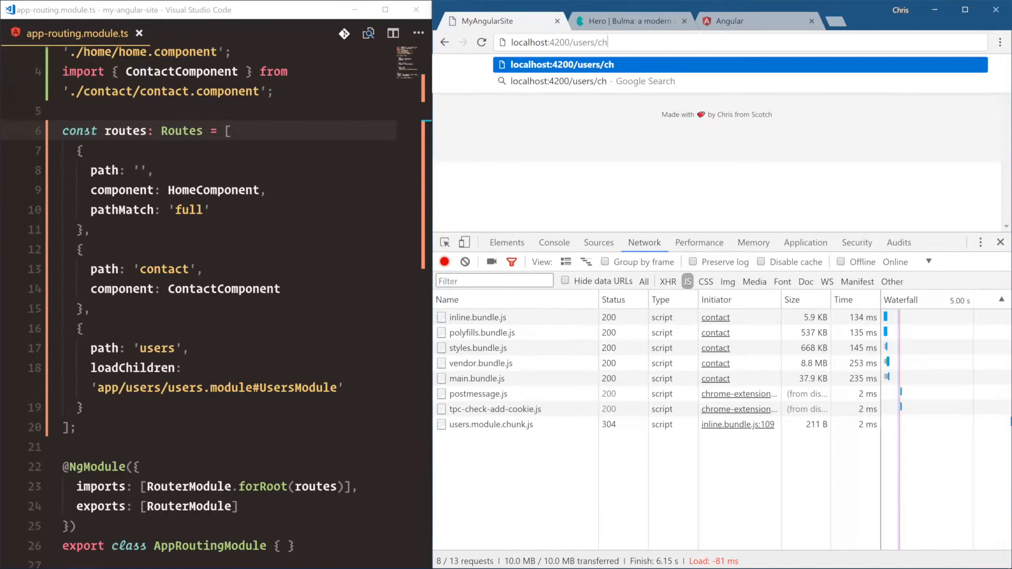
{"action": "type", "text": "risoncode"}
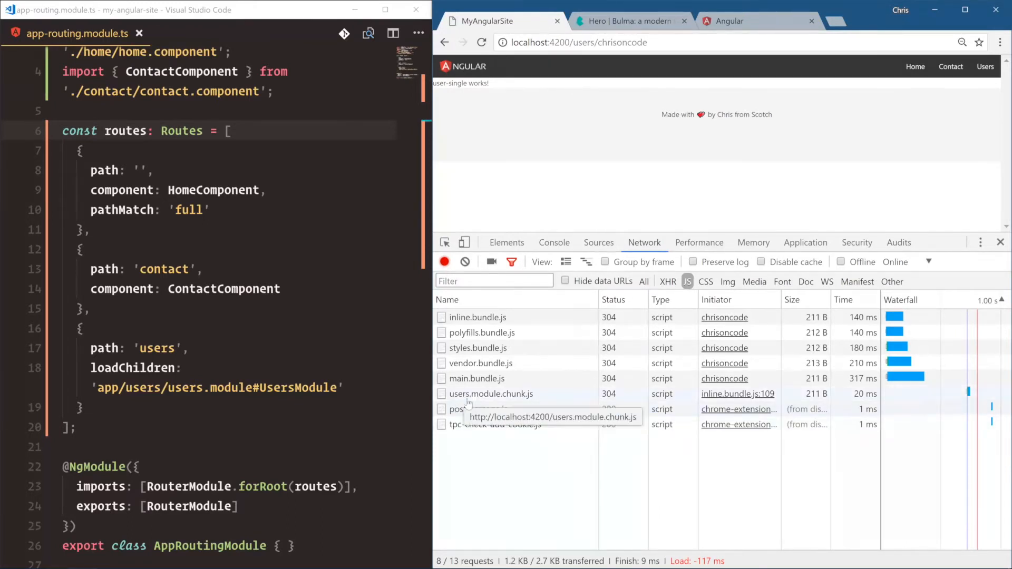
{"action": "mouse_move", "coordinate": [527, 402]}
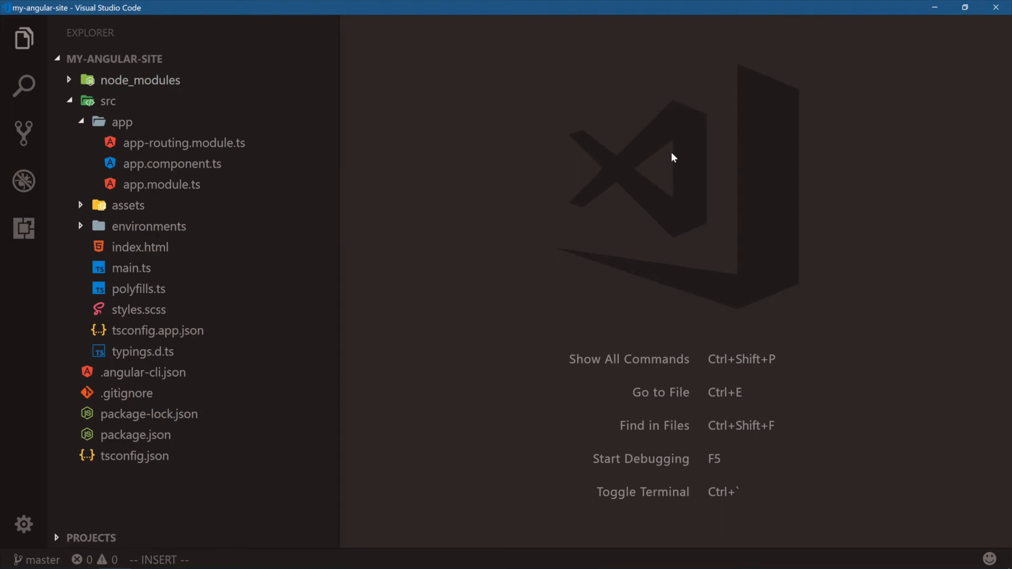
- Create a new untitled file and write '- modules' as the first note line
{"action": "key", "text": "ctrl+n"}
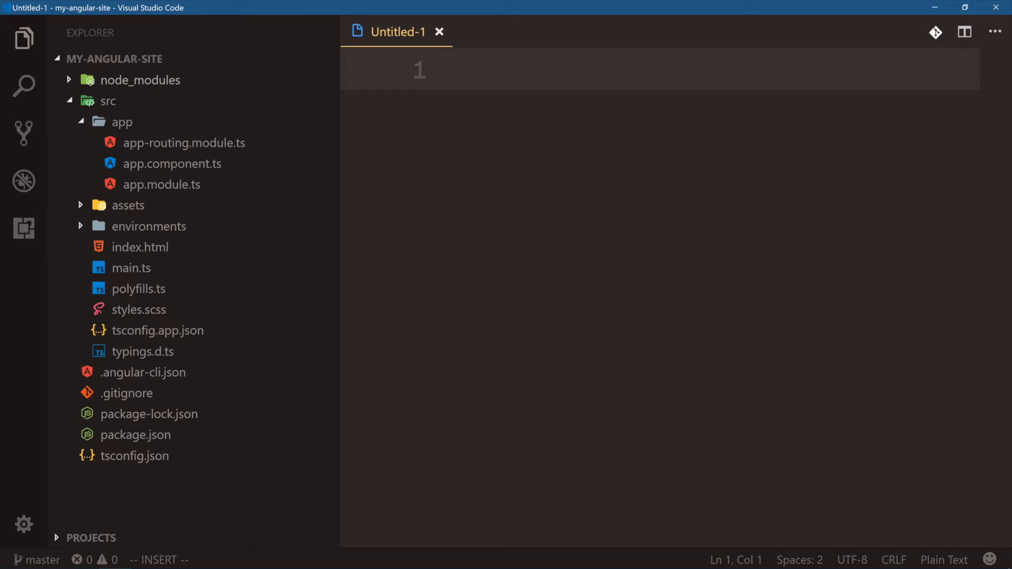
{"action": "type", "text": "- mod"}
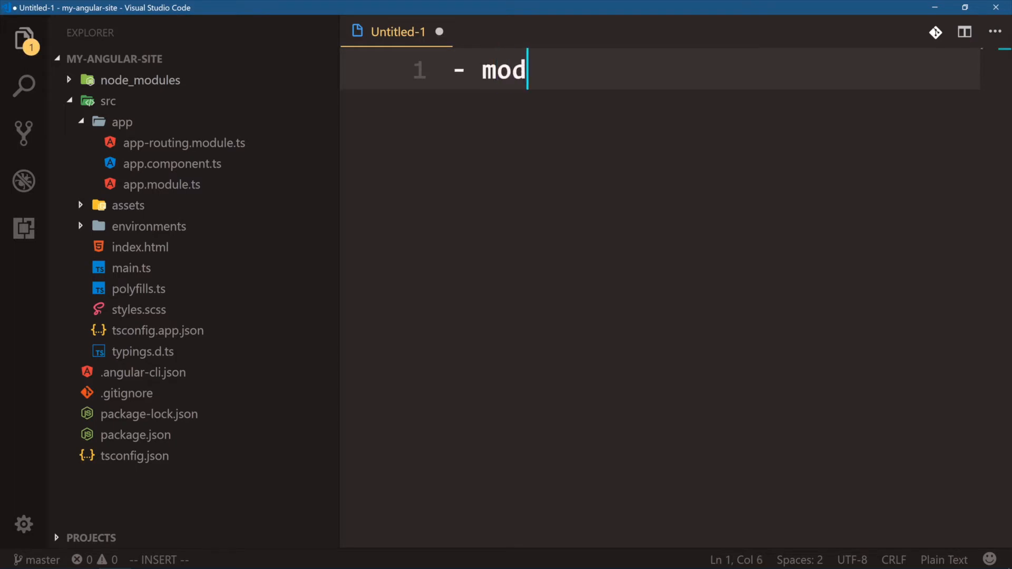
{"action": "type", "text": "ules"}
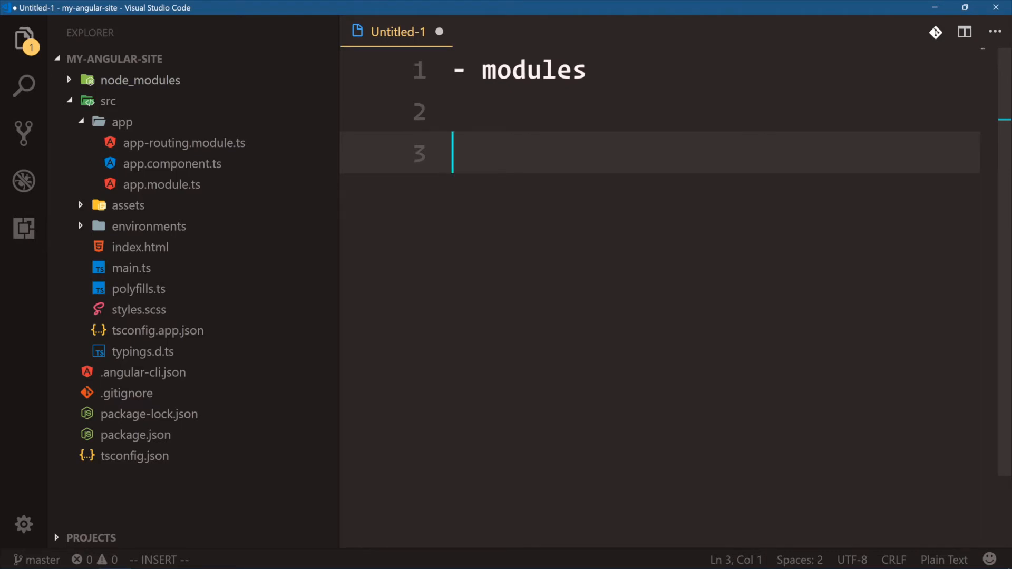
- Review app.module.ts NgModule metadata, expanding the providers array onto multiple lines
{"action": "left_click", "coordinate": [162, 185]}
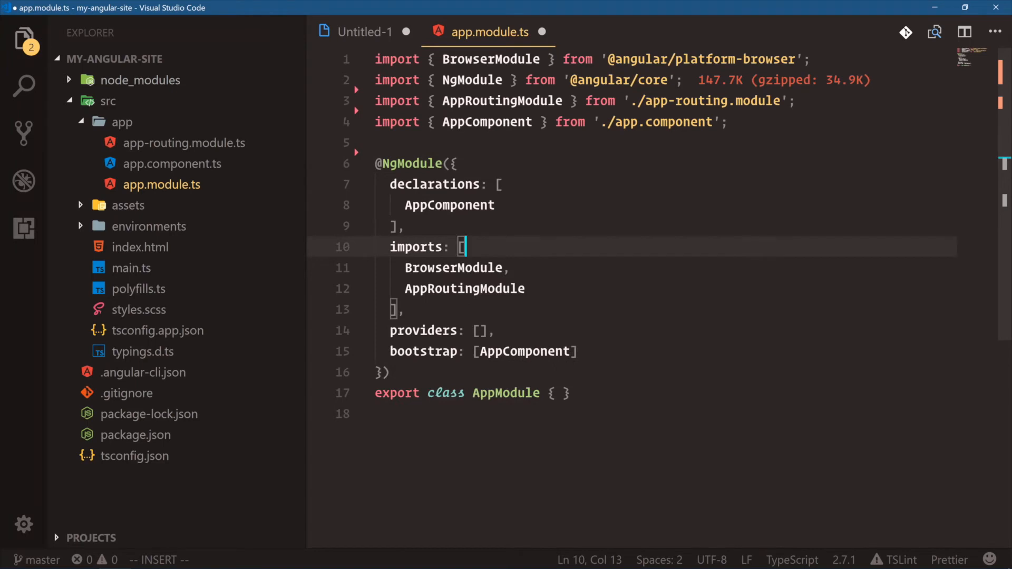
{"action": "double_click", "coordinate": [525, 351]}
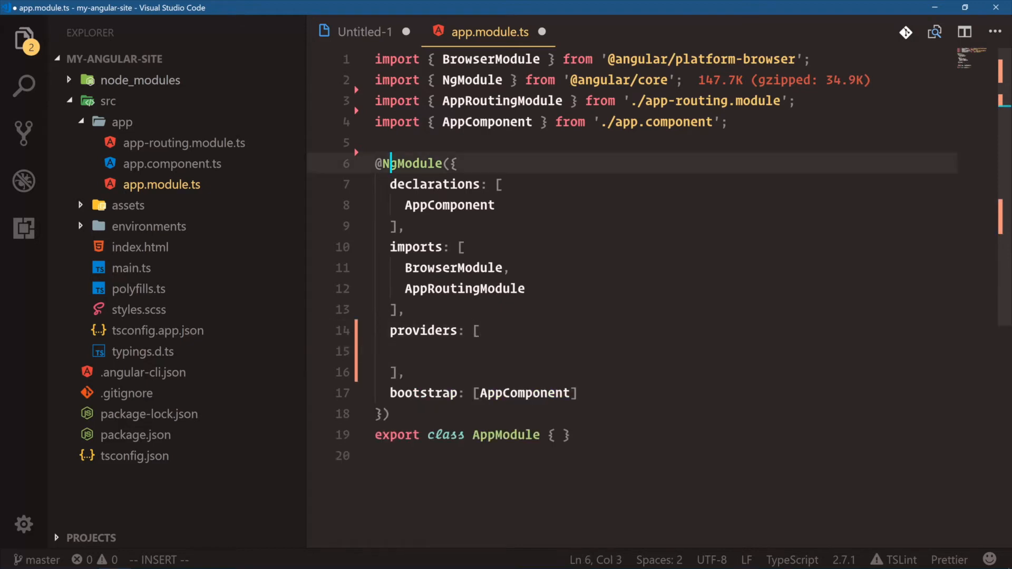
{"action": "double_click", "coordinate": [415, 163]}
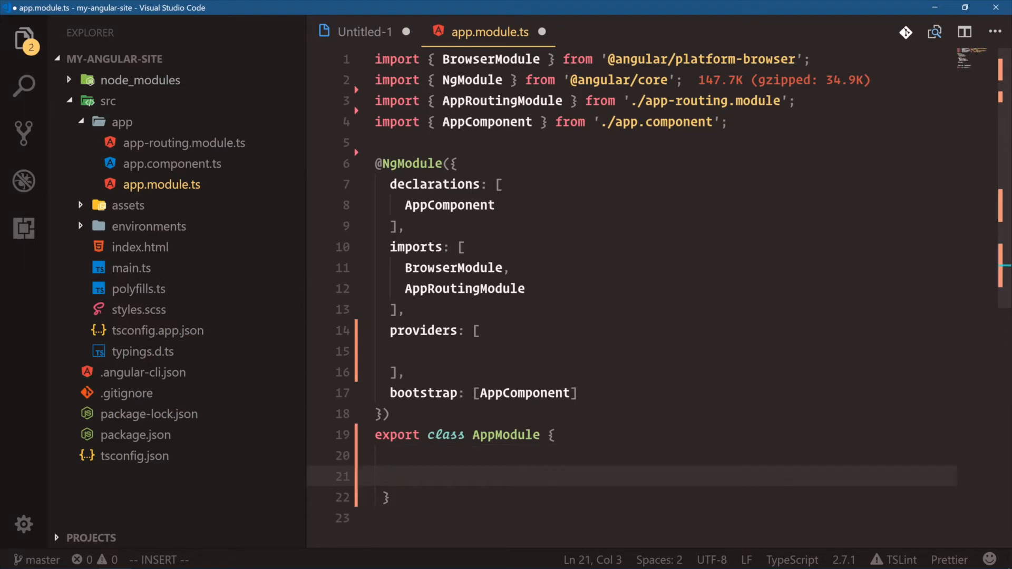
{"action": "type", "text": "dec"}
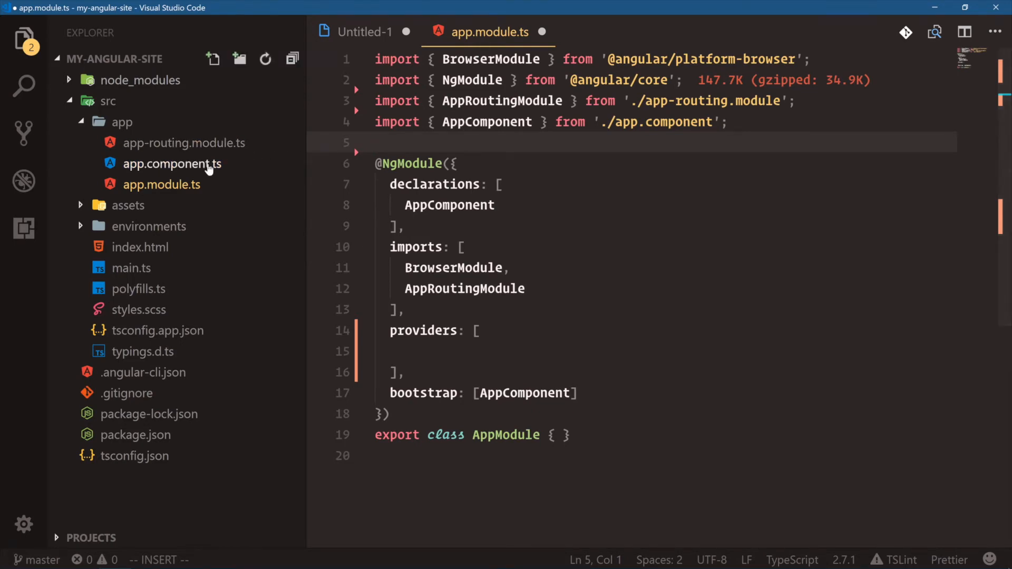
- Open app.component.ts, run ng serve, and load localhost:4200 in Chrome
{"action": "left_click", "coordinate": [172, 163]}
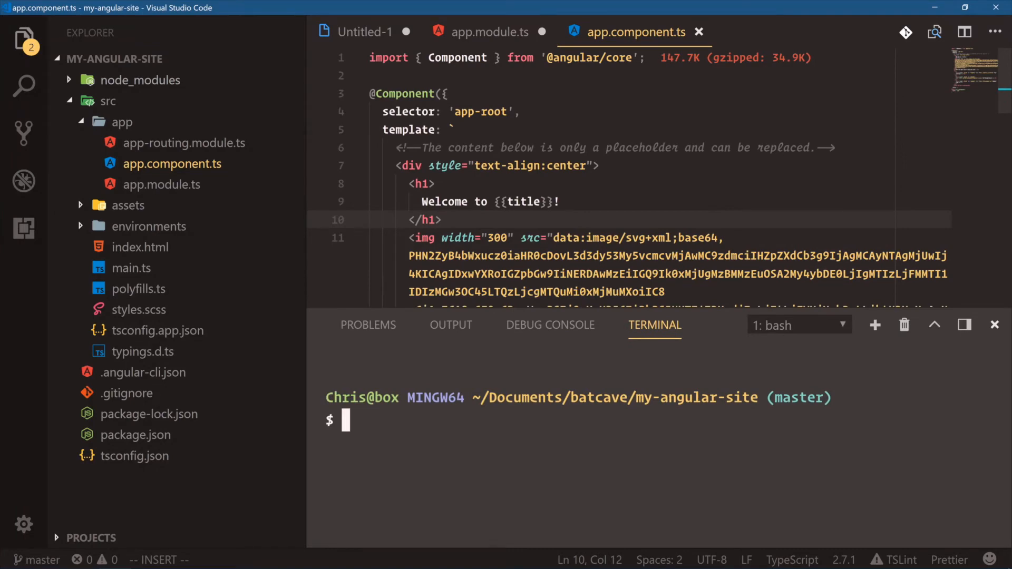
{"action": "type", "text": "ng serve"}
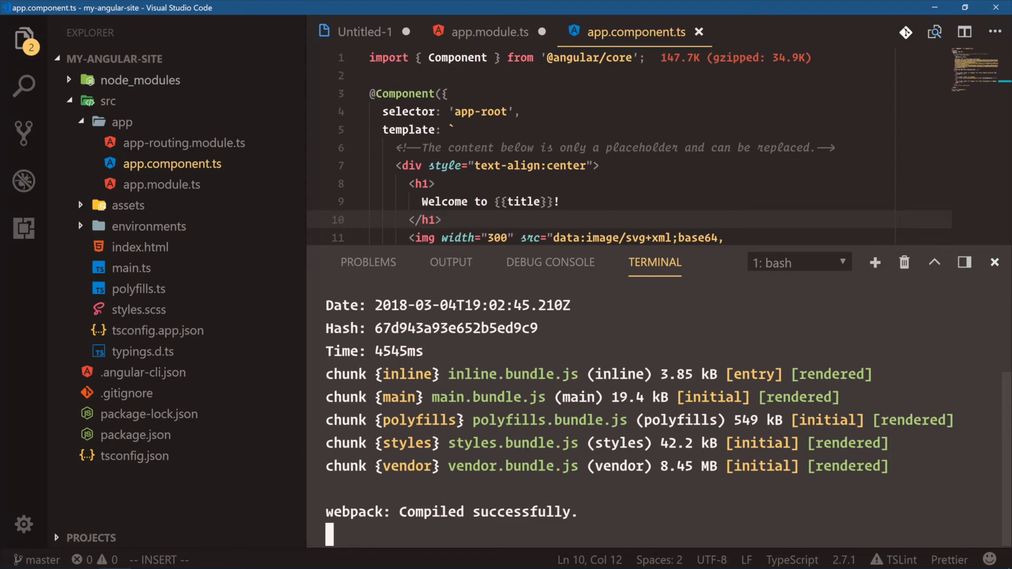
{"action": "key", "text": "alt+tab"}
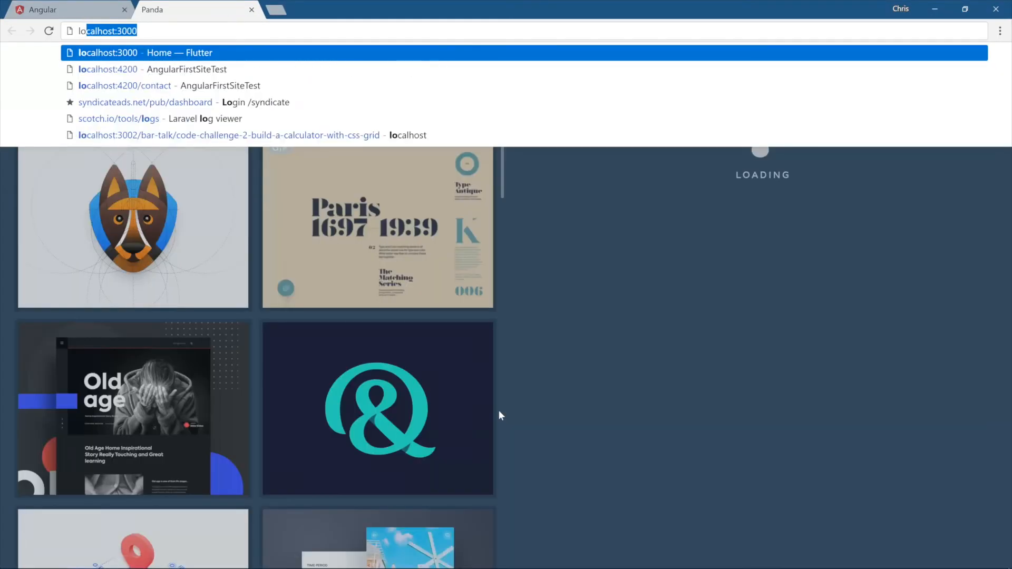
{"action": "type", "text": "localhost:4200"}
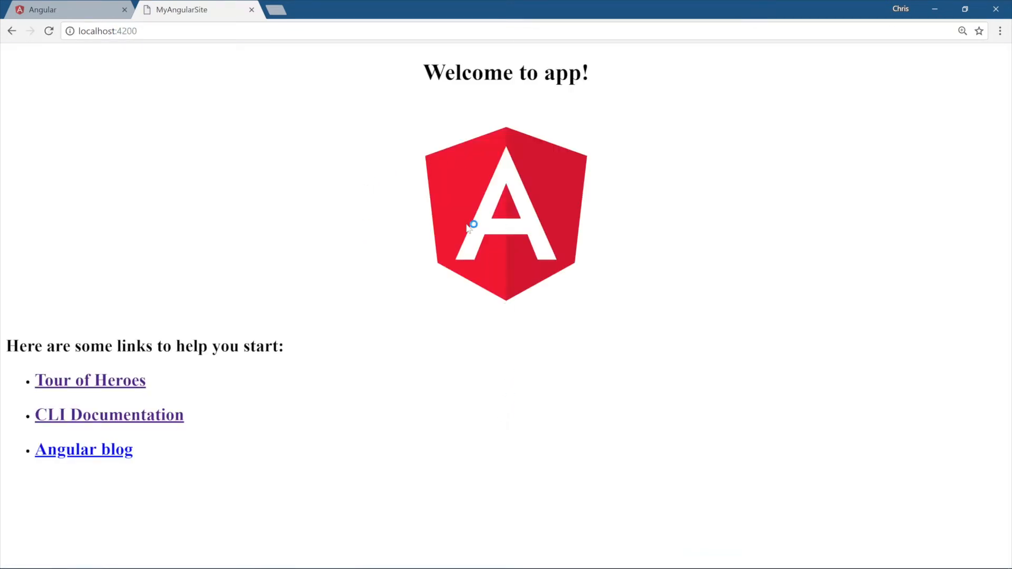
{"action": "mouse_move", "coordinate": [612, 371]}
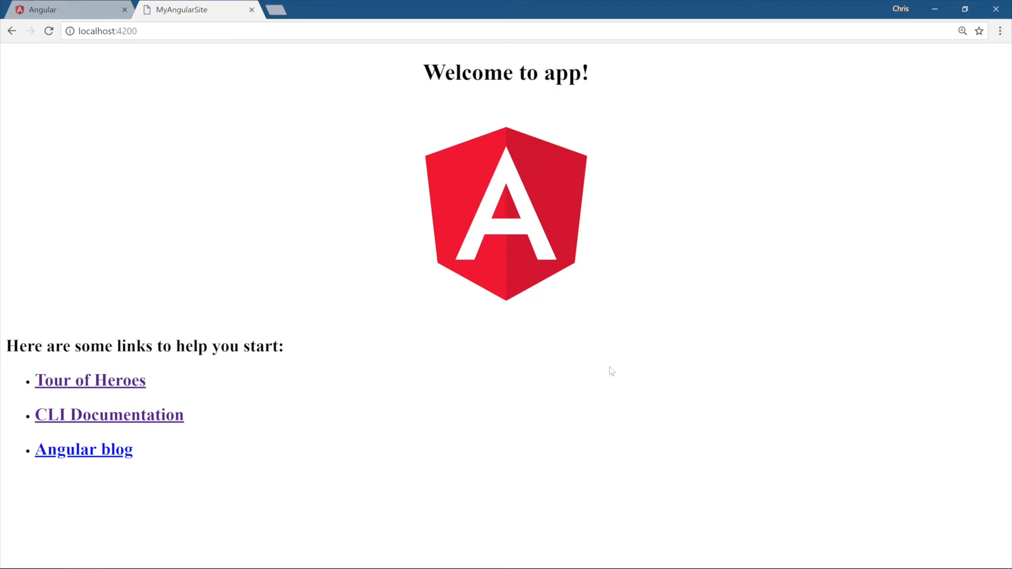
{"action": "mouse_move", "coordinate": [610, 341]}
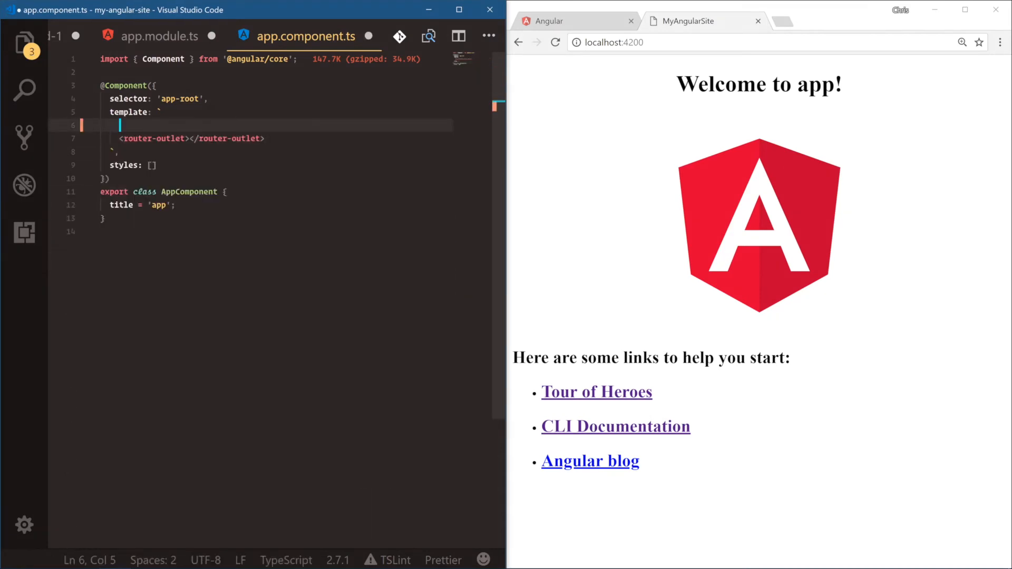
{"action": "key", "text": "Enter"}
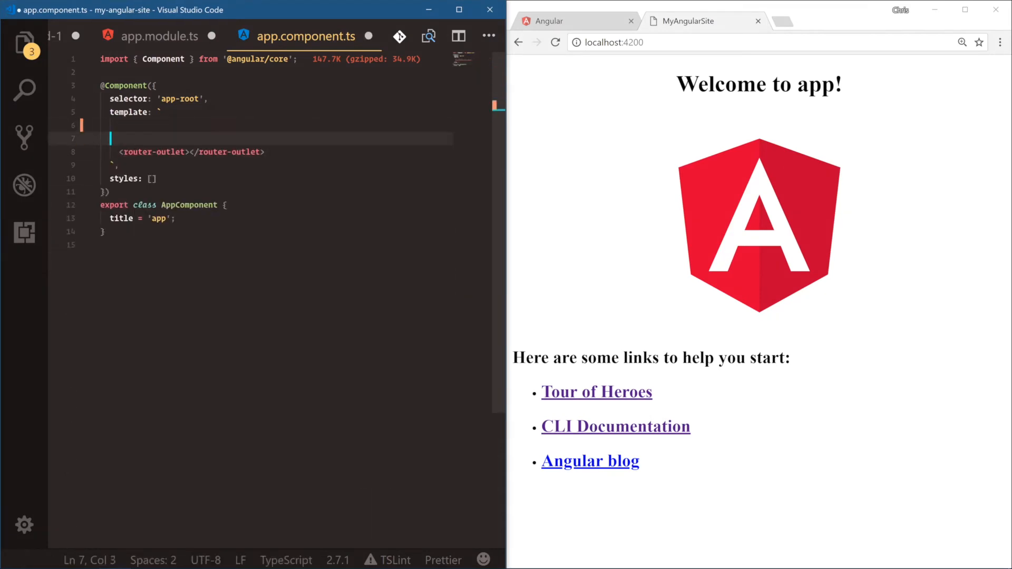
{"action": "type", "text": "HEL"}
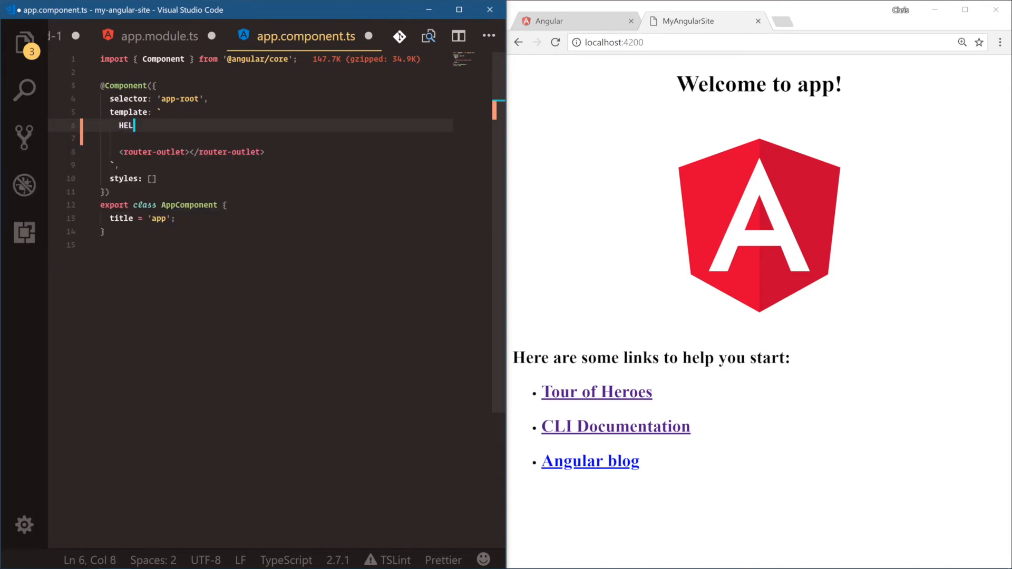
{"action": "type", "text": "LO! I AM AN ANGULAR APPLIC"}
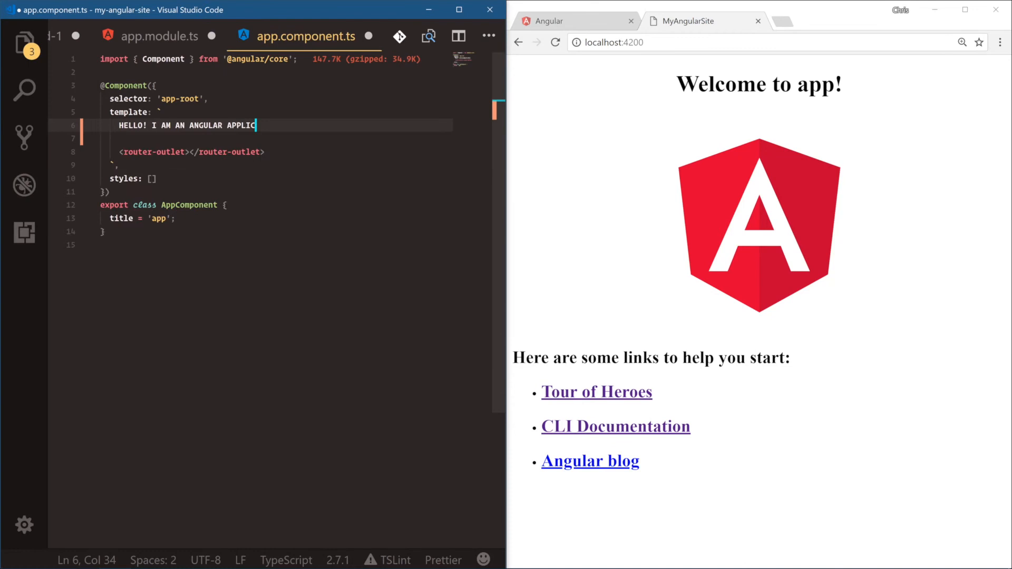
{"action": "type", "text": "ATION!"}
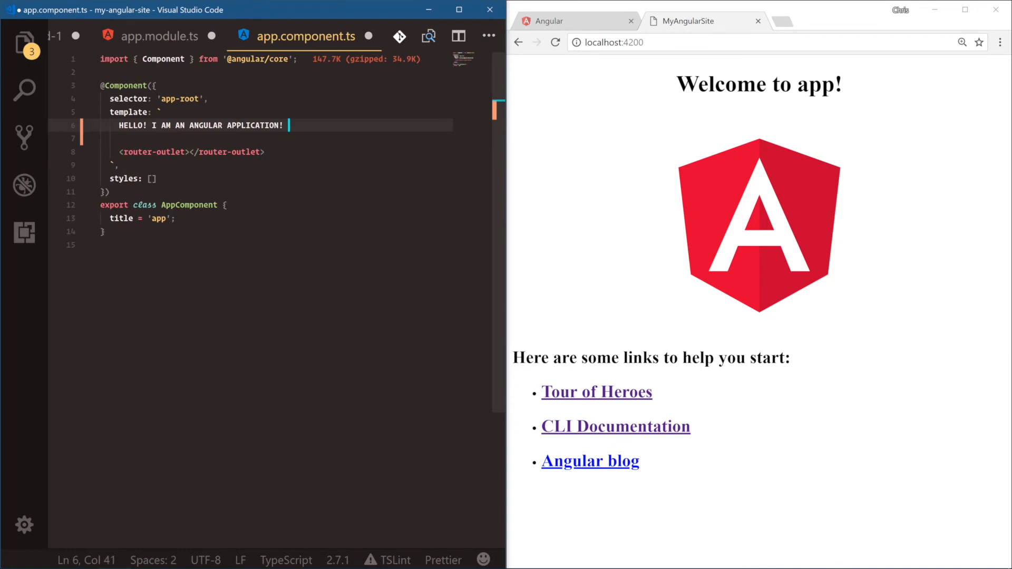
{"action": "type", "text": "emjo"}
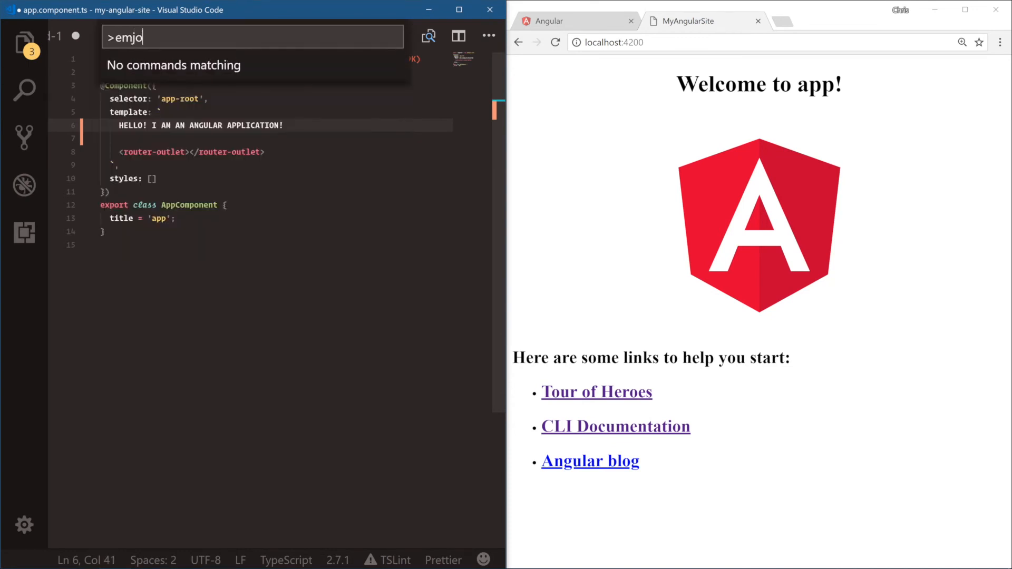
{"action": "type", "text": "fire"}
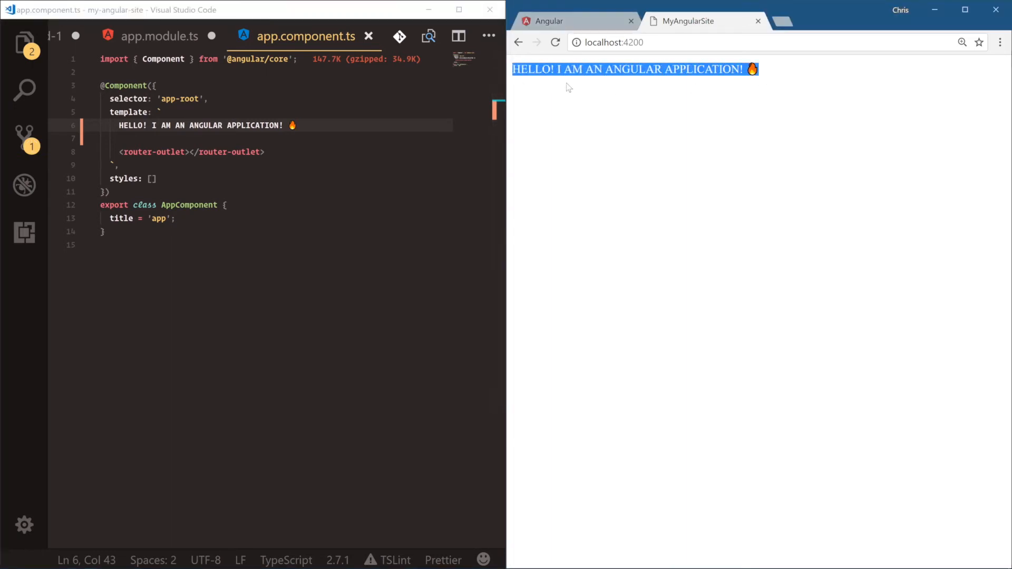
- Reveal the src/app folder listing the routing, component and module files
{"action": "left_click", "coordinate": [553, 231]}
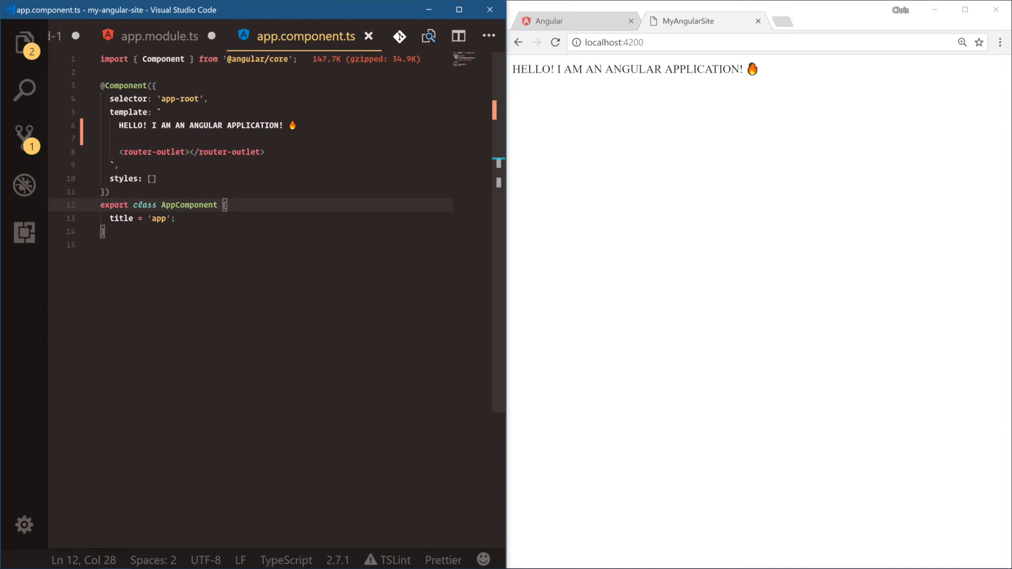
{"action": "mouse_move", "coordinate": [692, 255]}
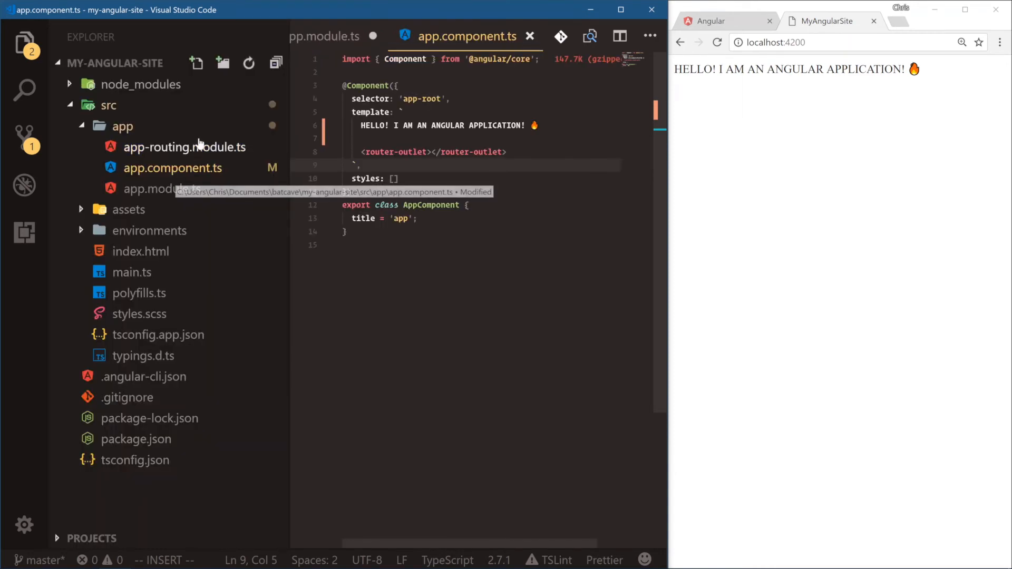
- Switch to app-routing.module.ts and clear the Routes annotation on the routes constant
{"action": "left_click", "coordinate": [183, 146]}
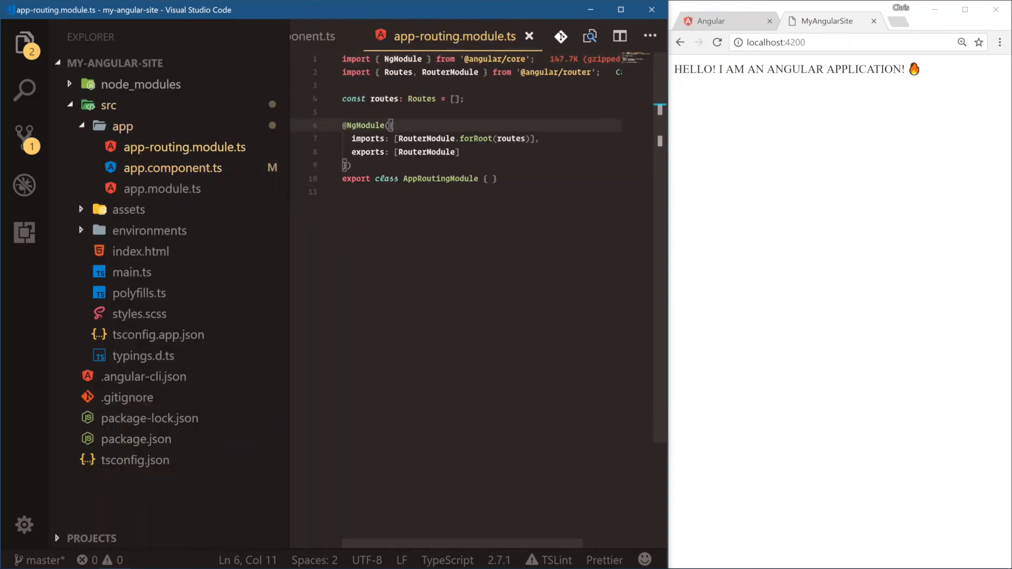
{"action": "key", "text": "Enter"}
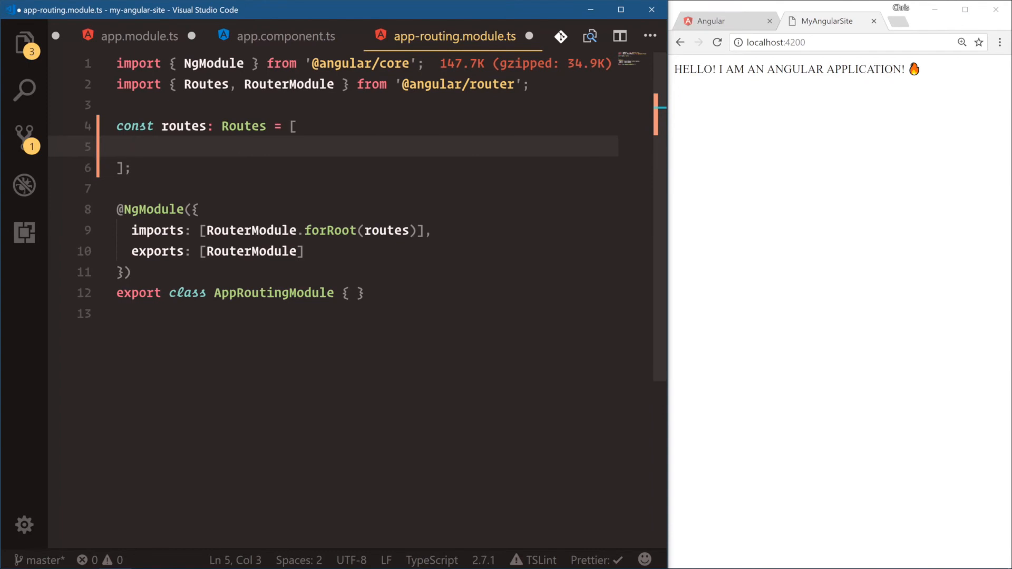
{"action": "double_click", "coordinate": [244, 125]}
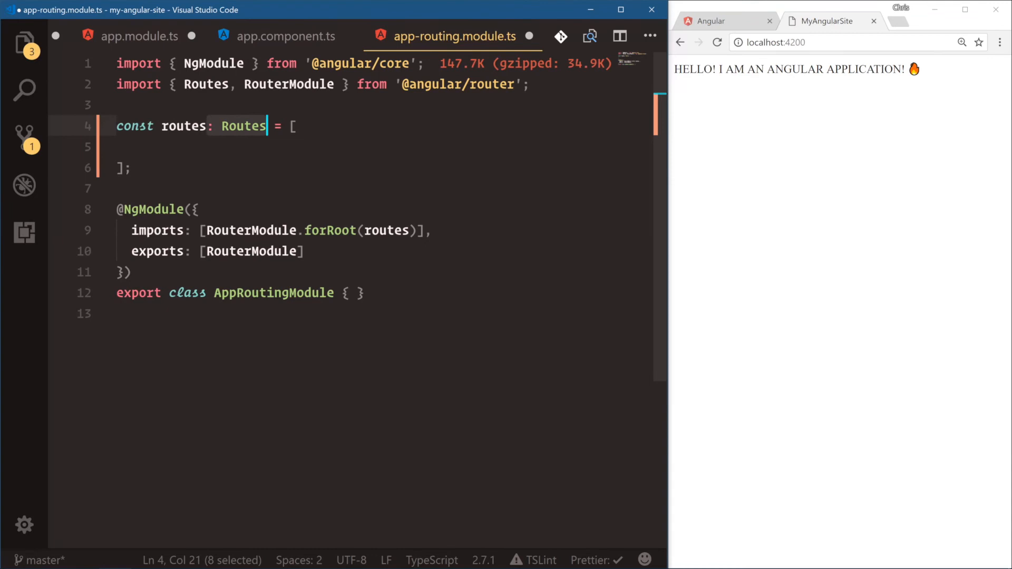
{"action": "key", "text": "Delete"}
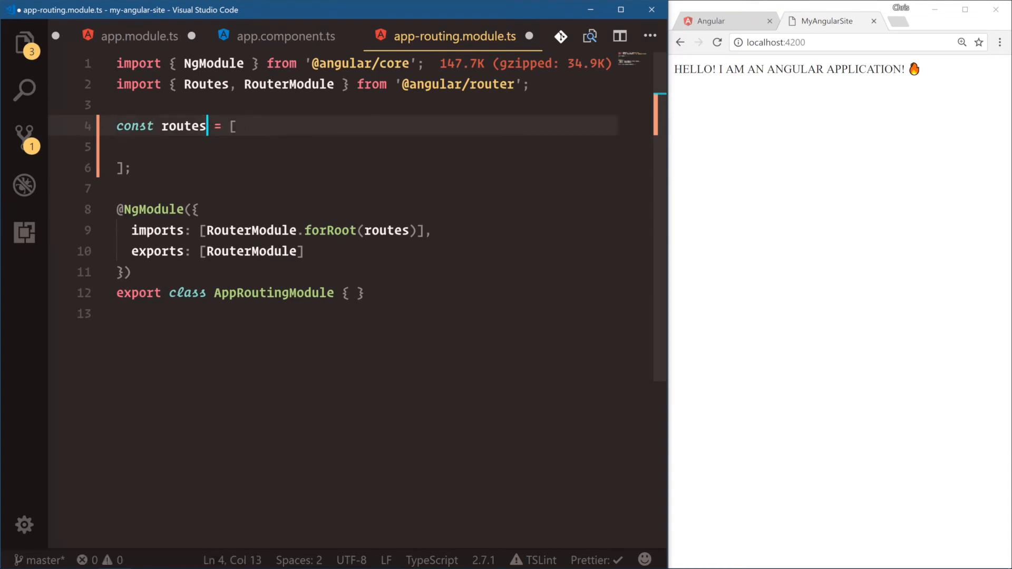
- Add a route { path: '', component: HomeComponent } and retype the array as Routes
{"action": "type", "text": "{}"}
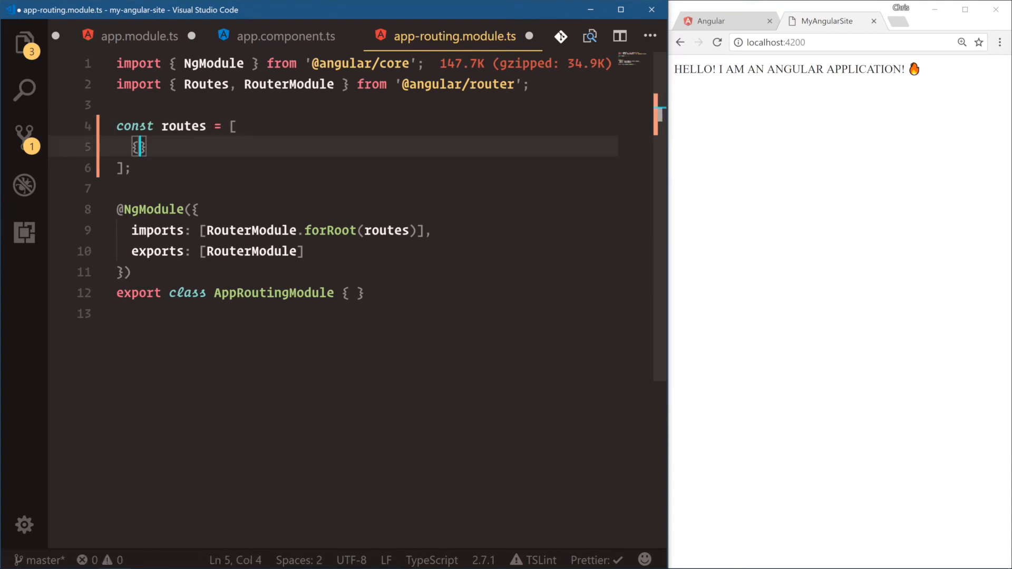
{"action": "type", "text": "path"}
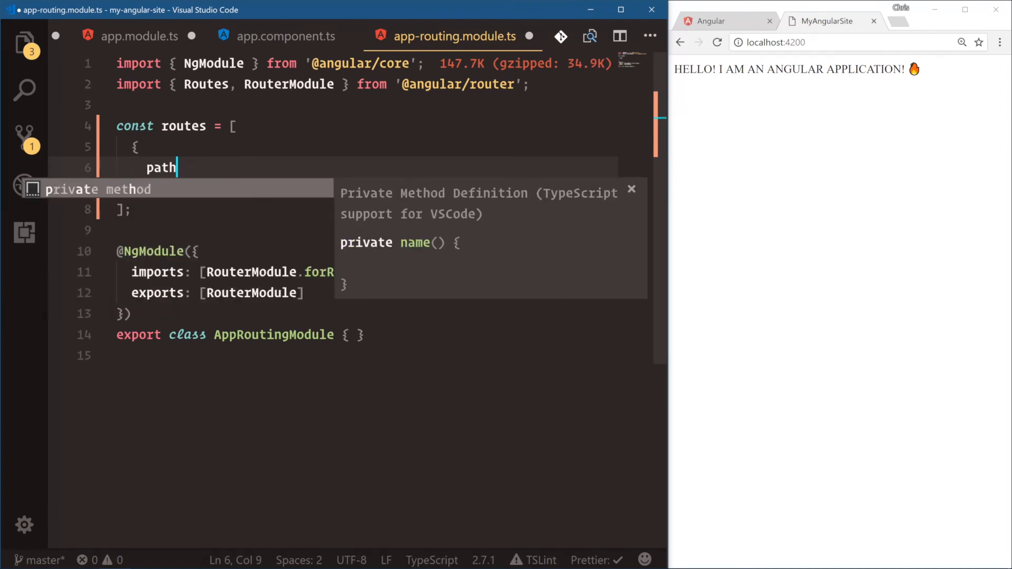
{"action": "type", "text": ": '',"}
{"action": "type", "text": "component"}
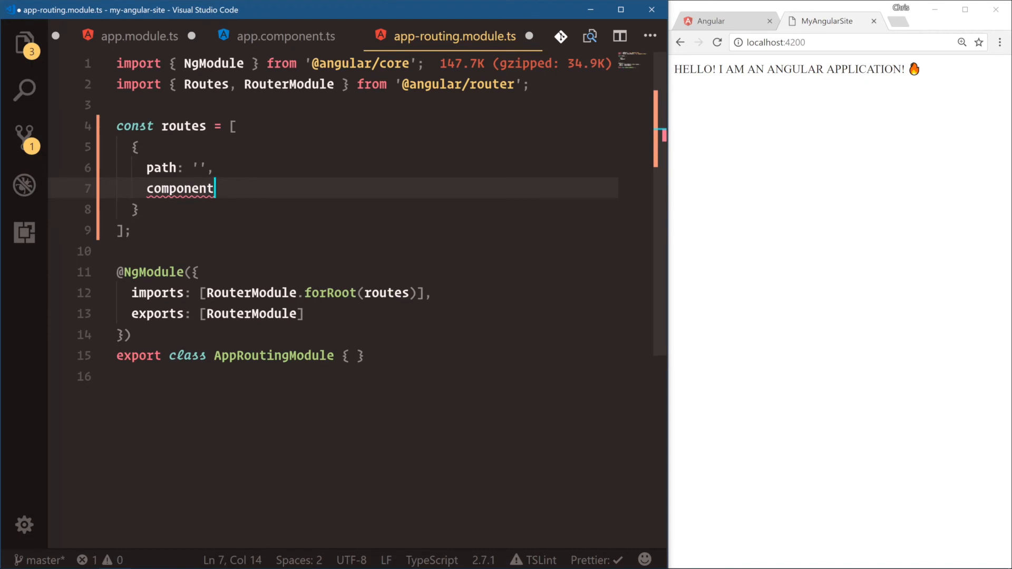
{"action": "type", "text": "Name: '"}
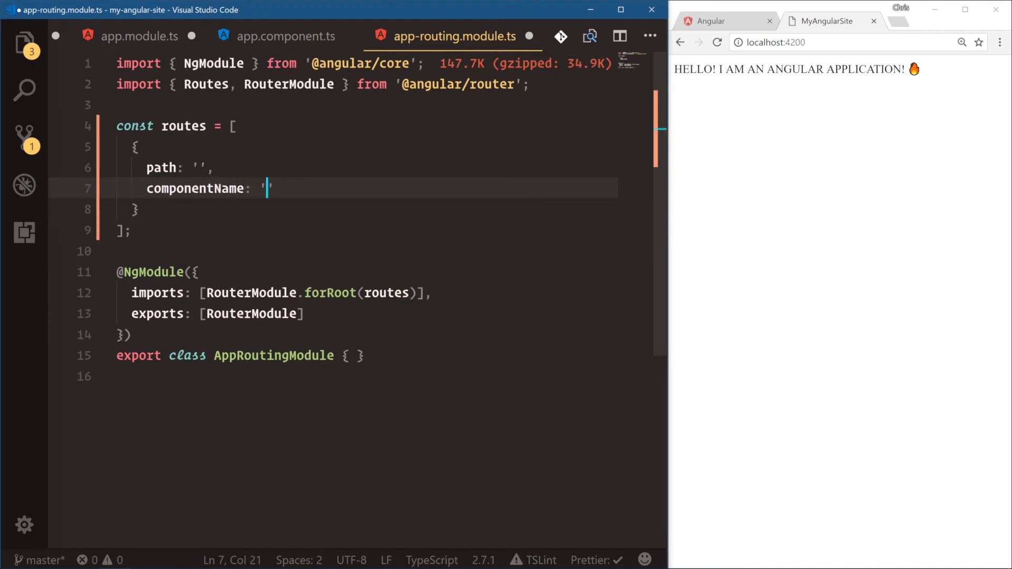
{"action": "type", "text": "Home"}
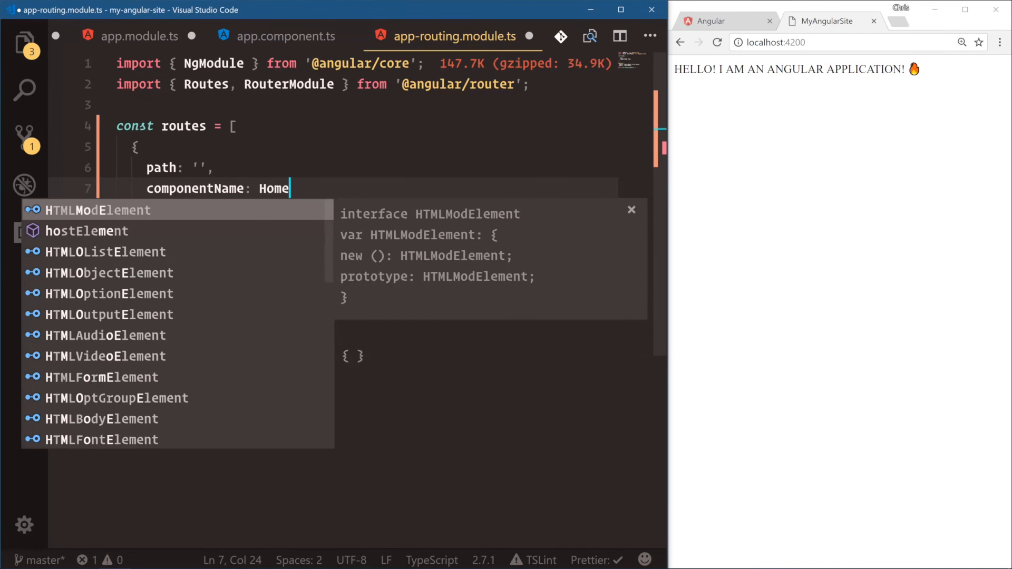
{"action": "type", "text": "Component"}
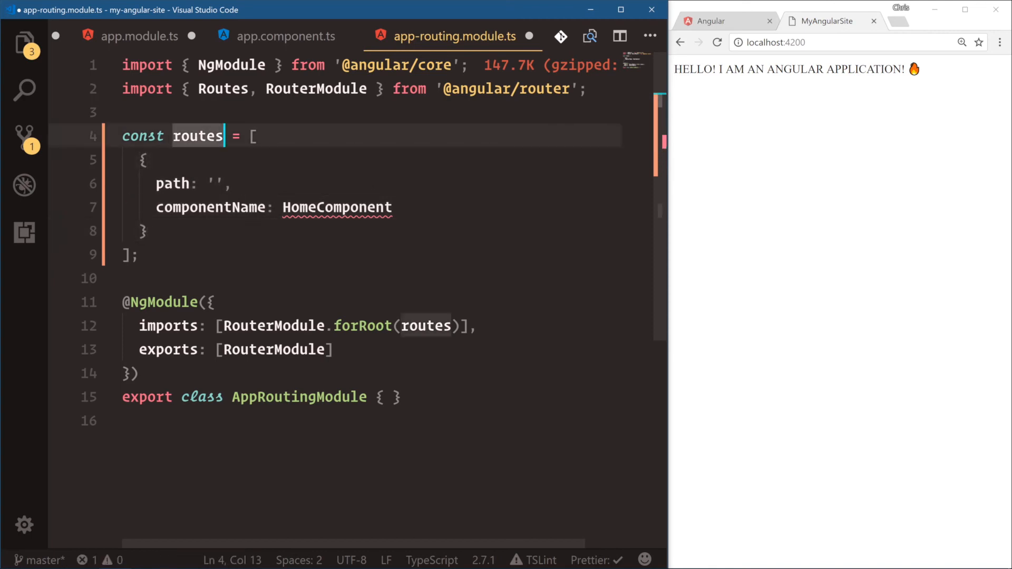
{"action": "type", "text": ": Routes"}
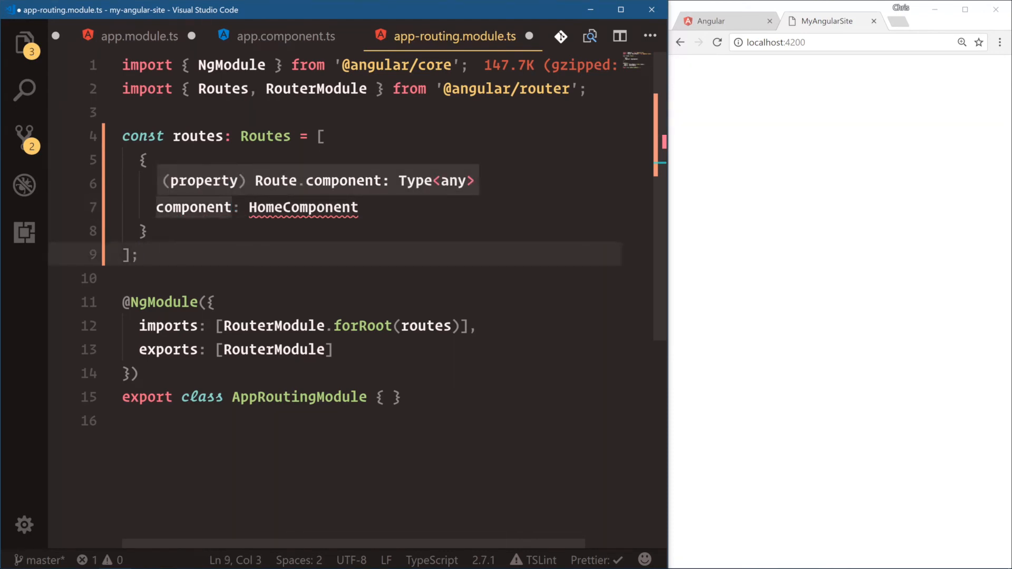
- Retype then delete the example route, leaving const routes: Routes = [] empty
{"action": "type", "text": "path: '',"}
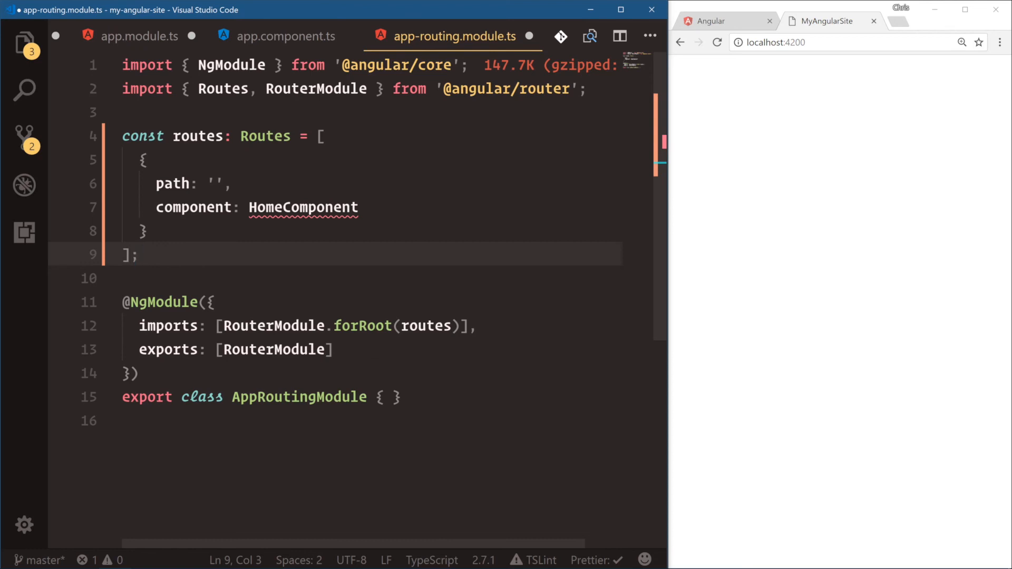
{"action": "mouse_move", "coordinate": [304, 208]}
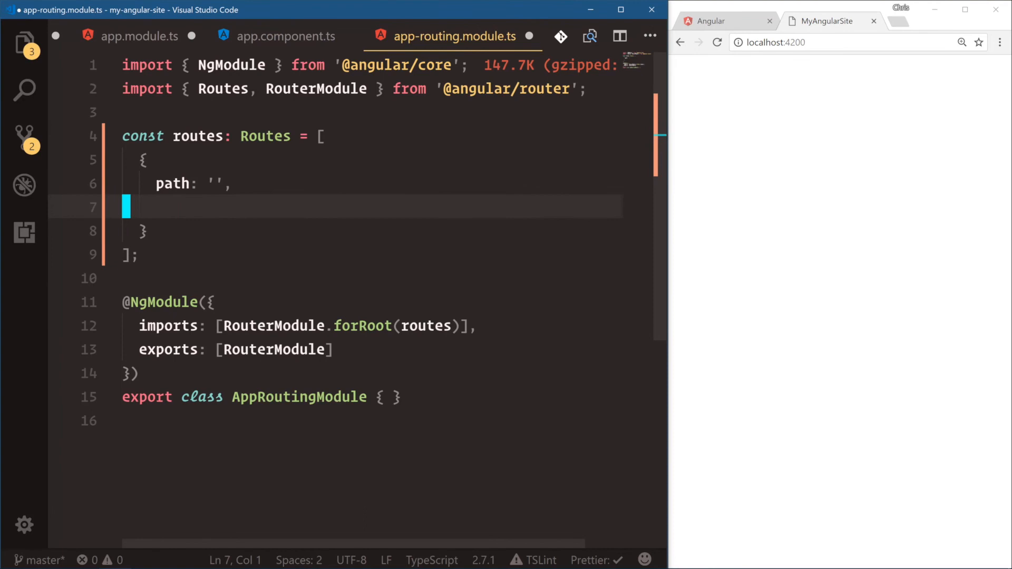
{"action": "type", "text": "co"}
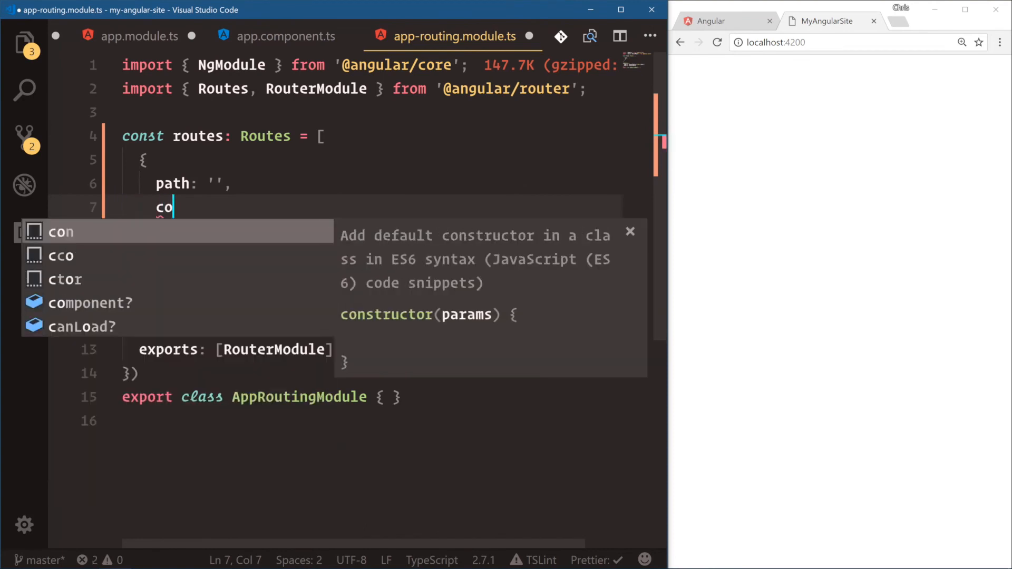
{"action": "type", "text": "m"}
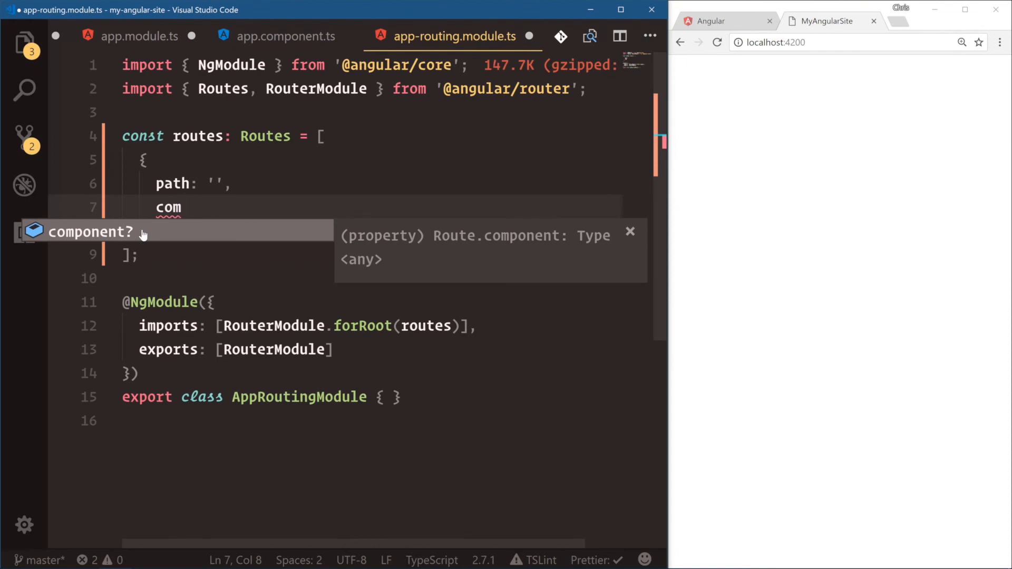
{"action": "mouse_move", "coordinate": [187, 234]}
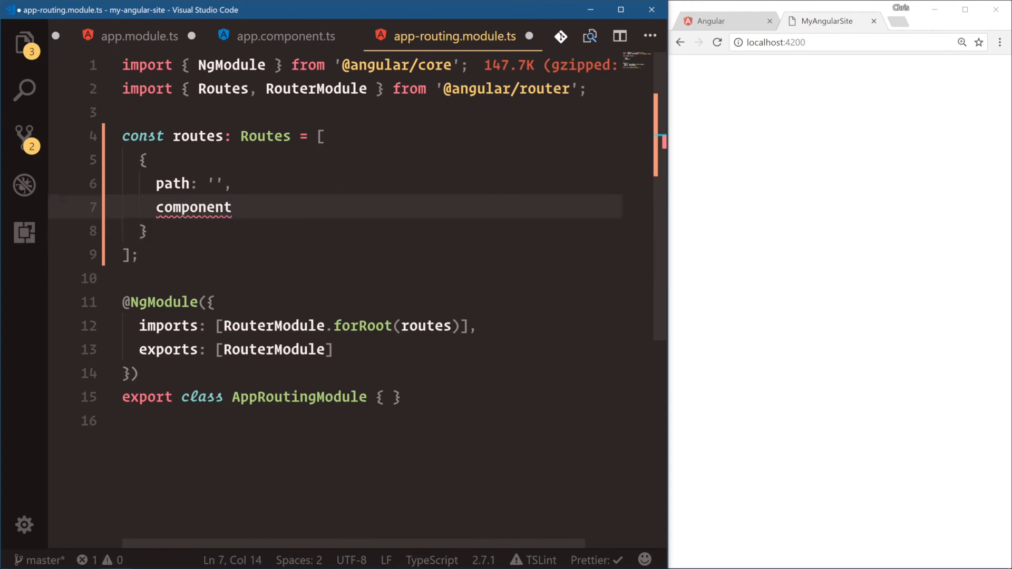
{"action": "type", "text": ": HomeComponent"}
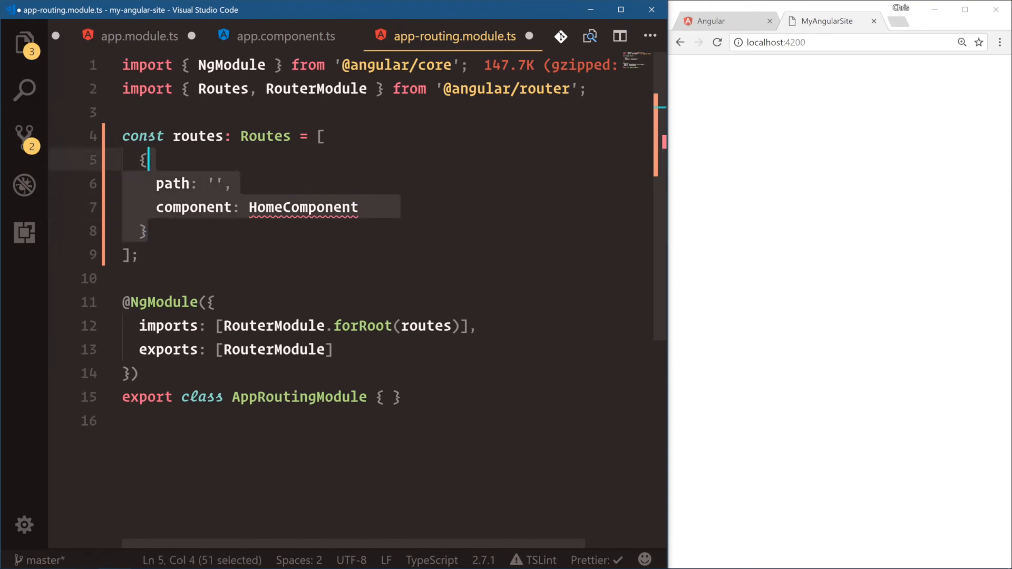
{"action": "key", "text": "Delete"}
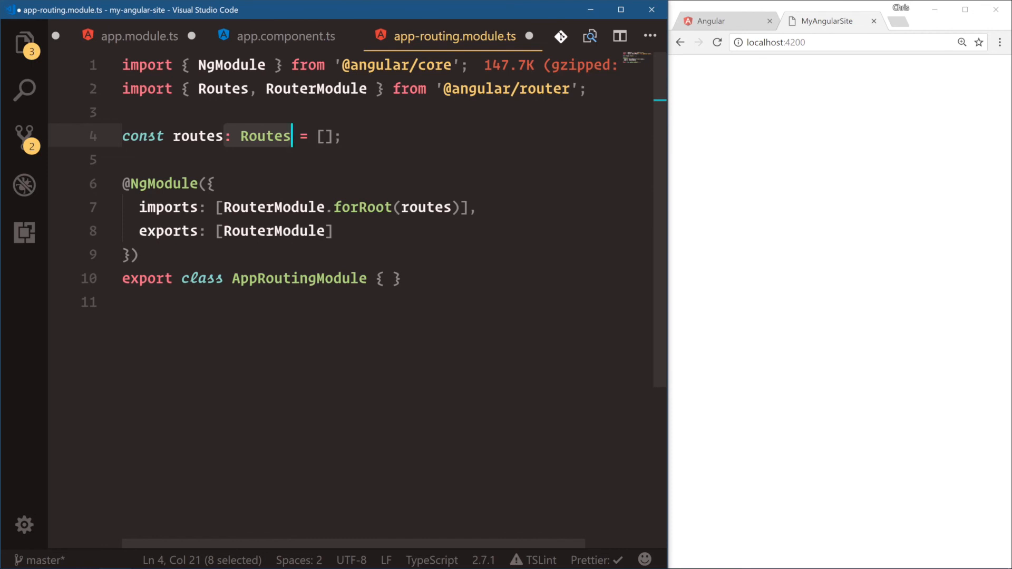
{"action": "left_click", "coordinate": [214, 184]}
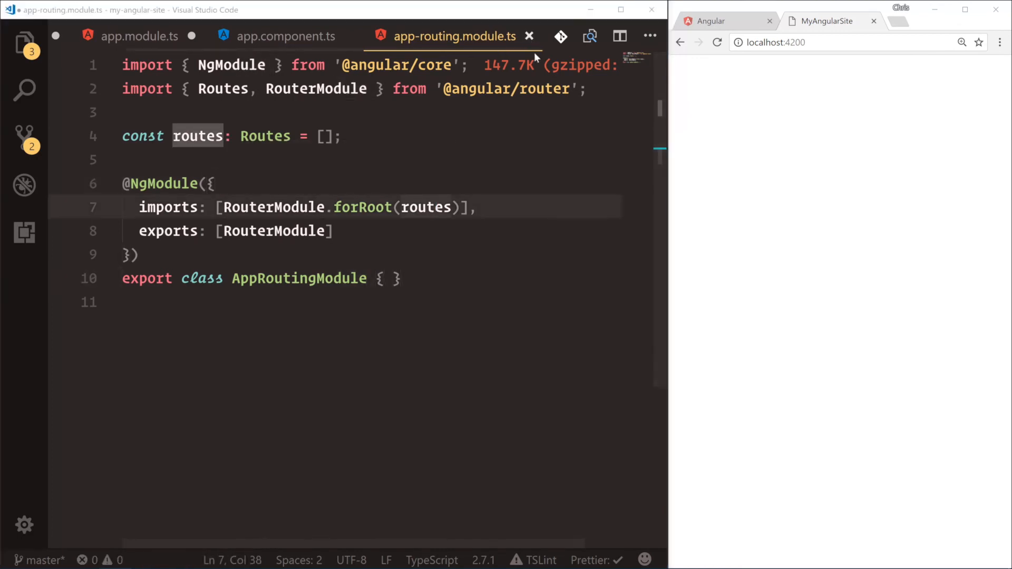
- Close the routing tab without saving and reopen app.module.ts showing AppRoutingModule in imports
{"action": "left_click", "coordinate": [283, 36]}
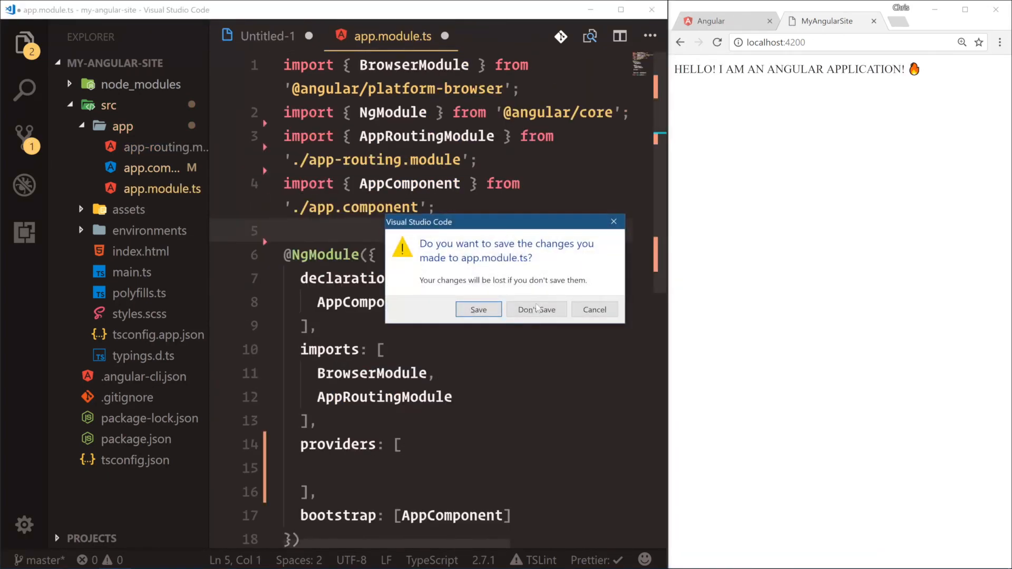
{"action": "left_click", "coordinate": [536, 310]}
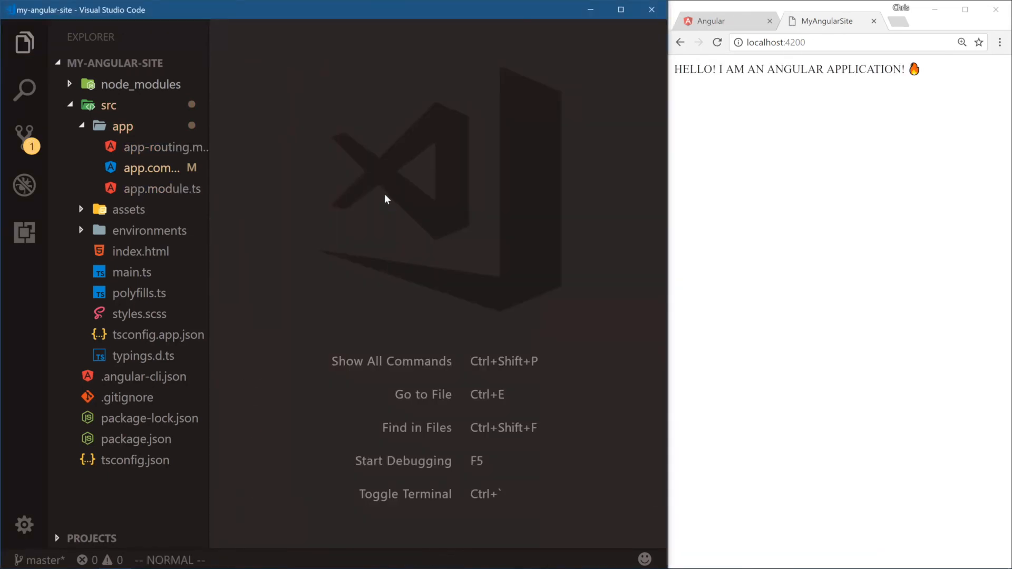
{"action": "left_click", "coordinate": [164, 188]}
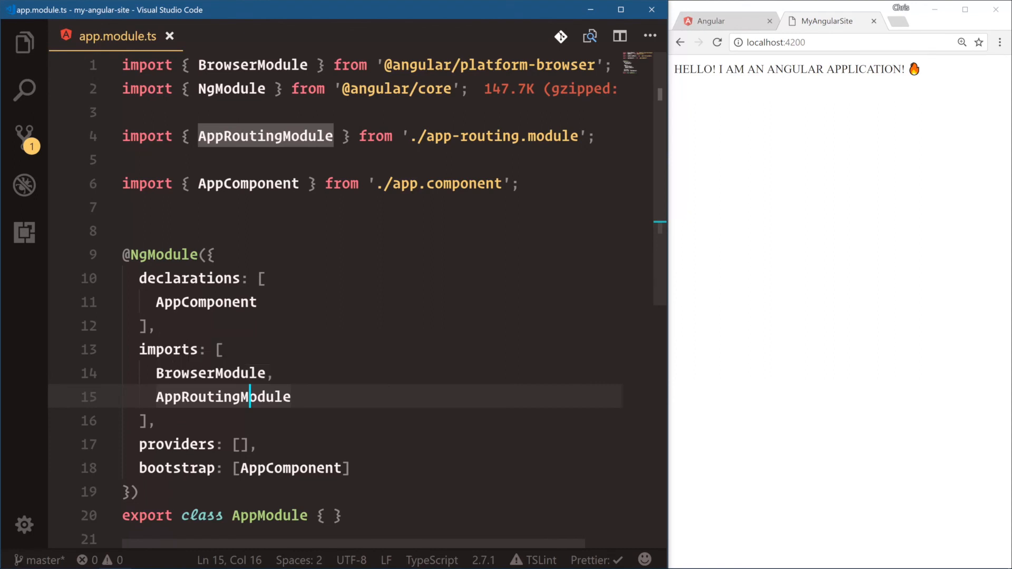
{"action": "scroll", "scroll_direction": "down", "scroll_amount": 3}
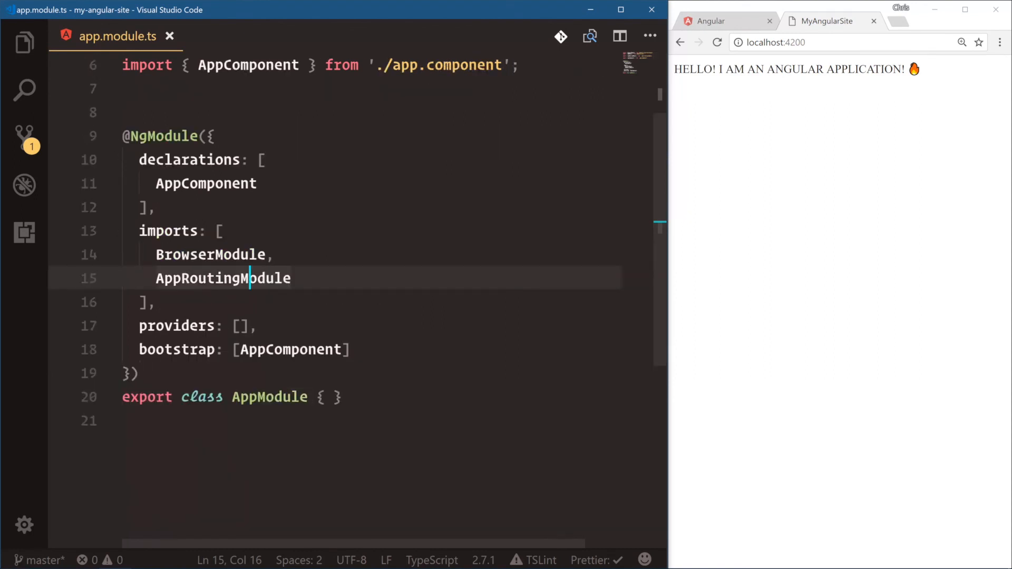